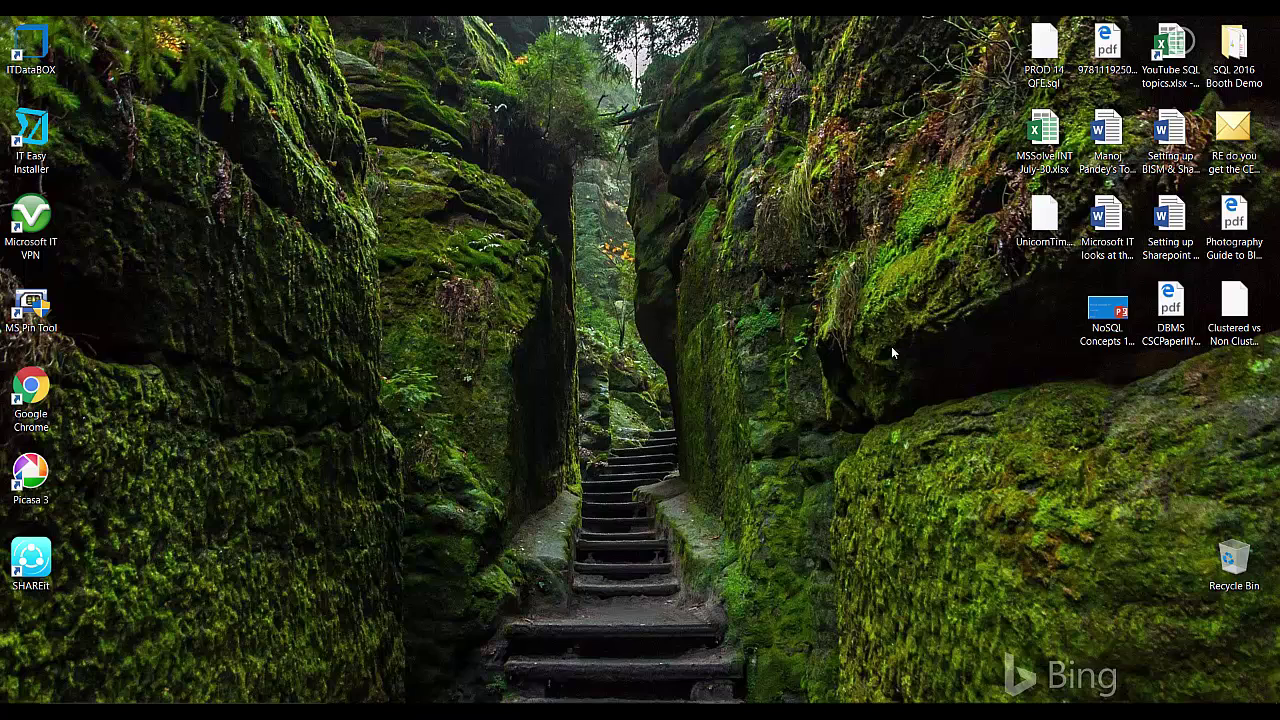
mouse_move(886, 360)
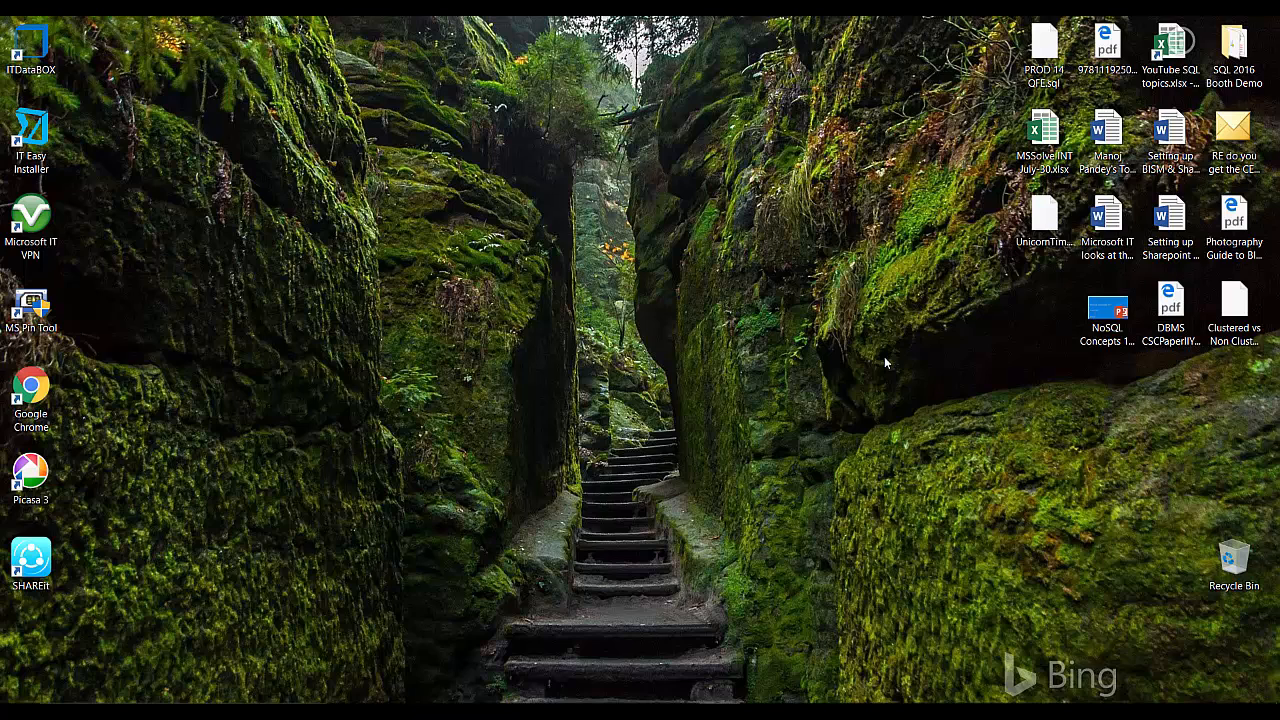
mouse_move(880, 362)
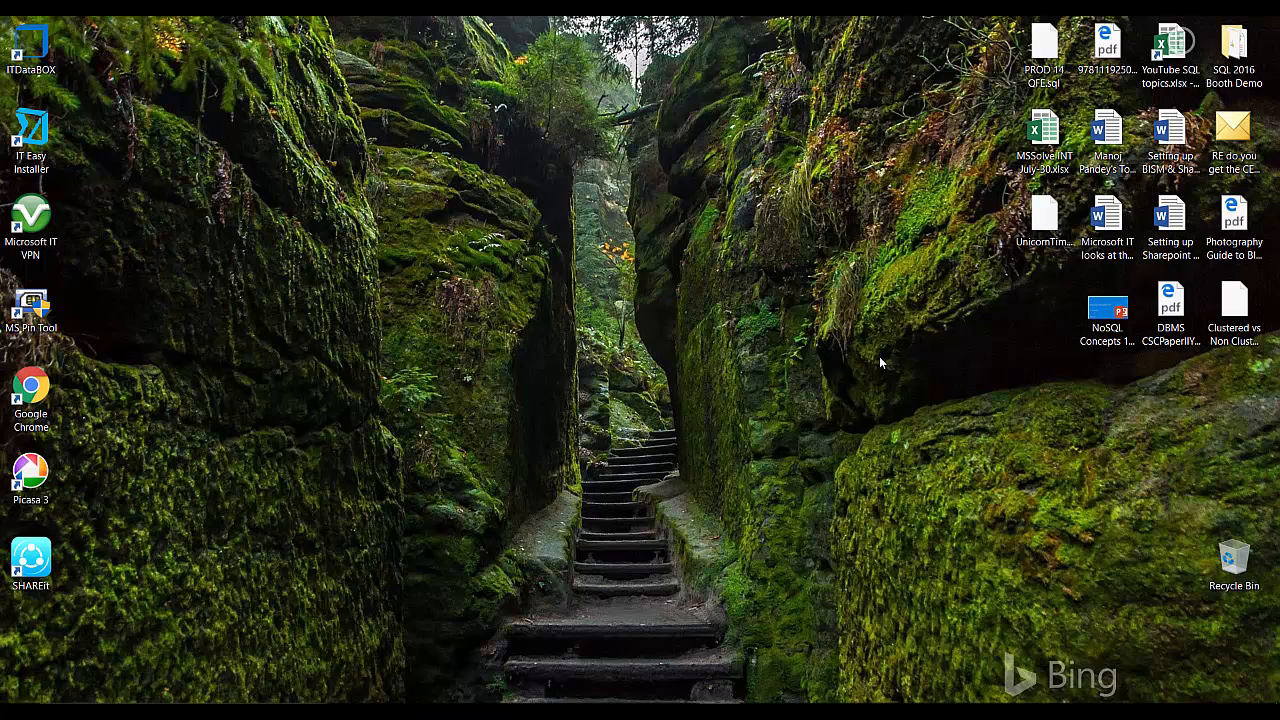
mouse_move(872, 365)
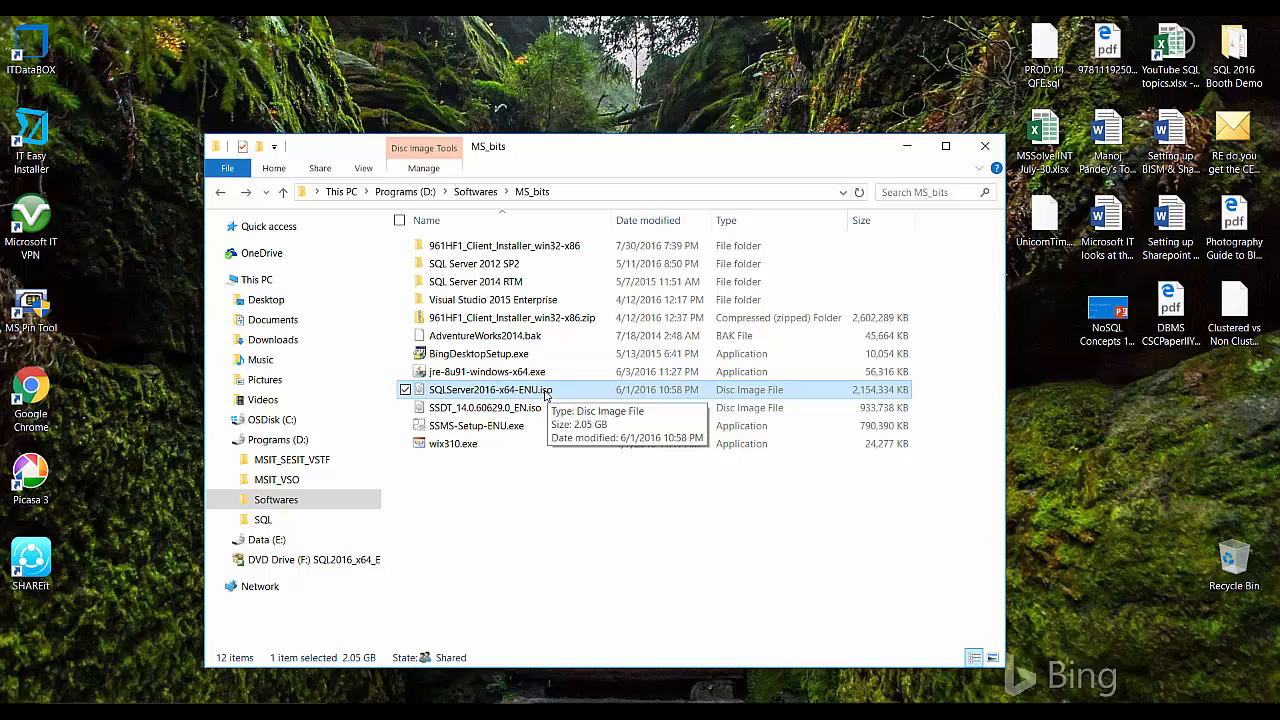
Mount SQLServer2016-x64-ENU.iso and select setup.exe on DVD Drive (F:).
double_click(492, 389)
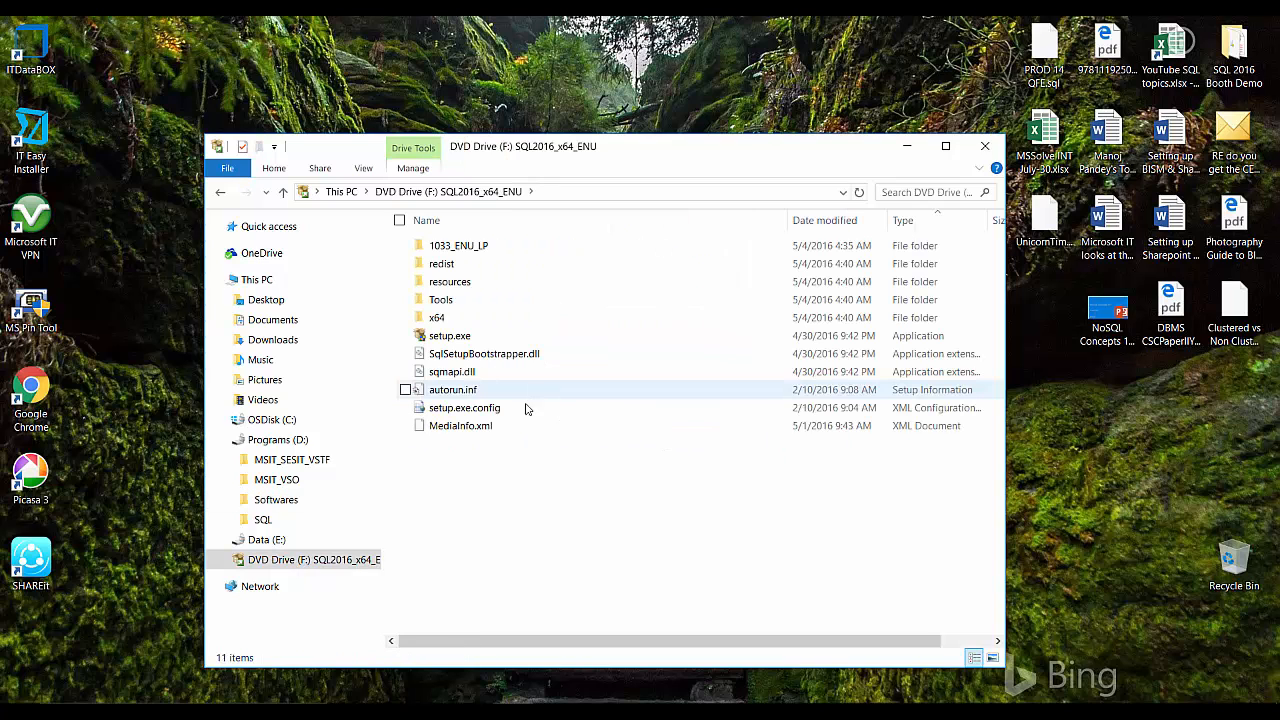
left_click(312, 559)
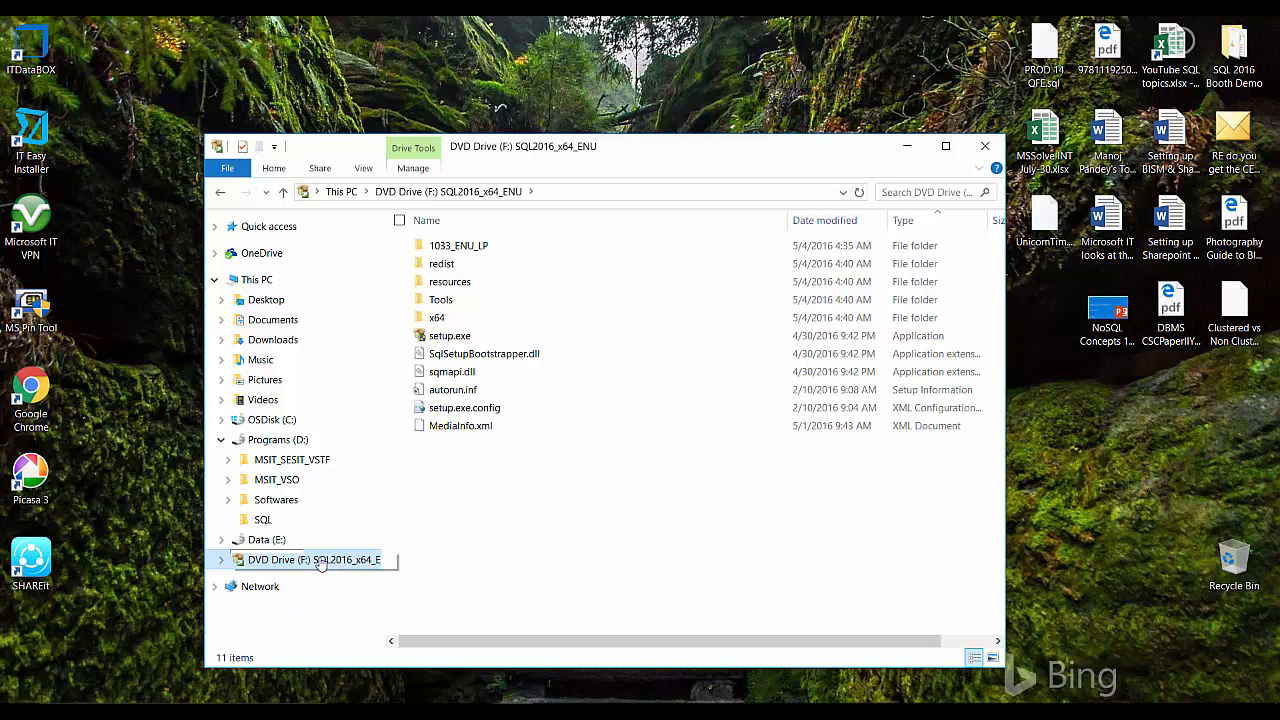
left_click(449, 335)
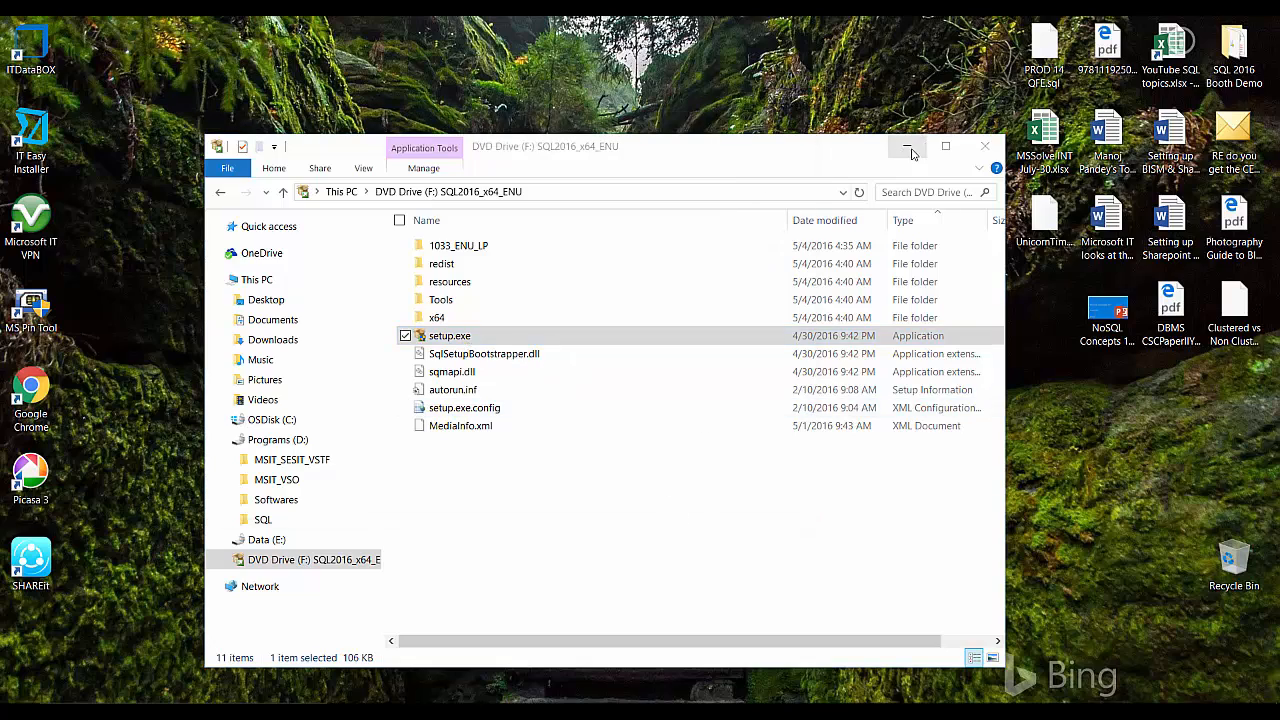
Launch setup.exe and show the Installation page of SQL Server Installation Center.
double_click(449, 335)
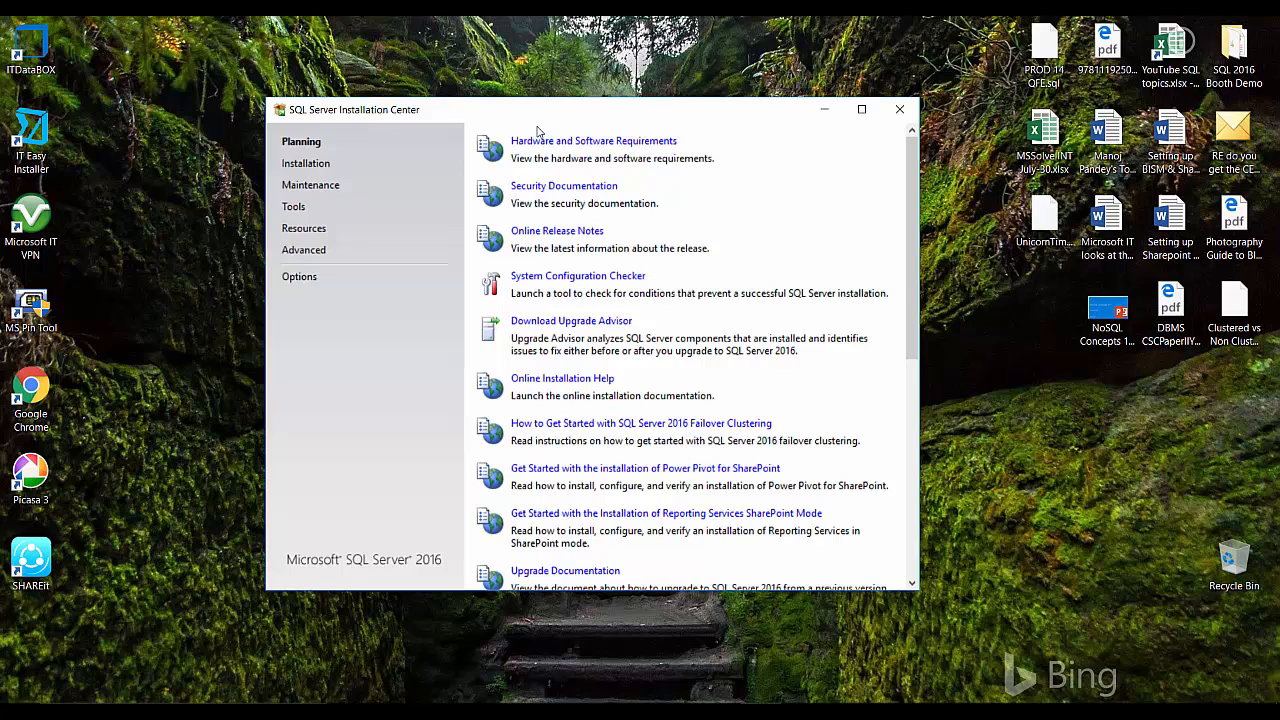
mouse_move(301, 148)
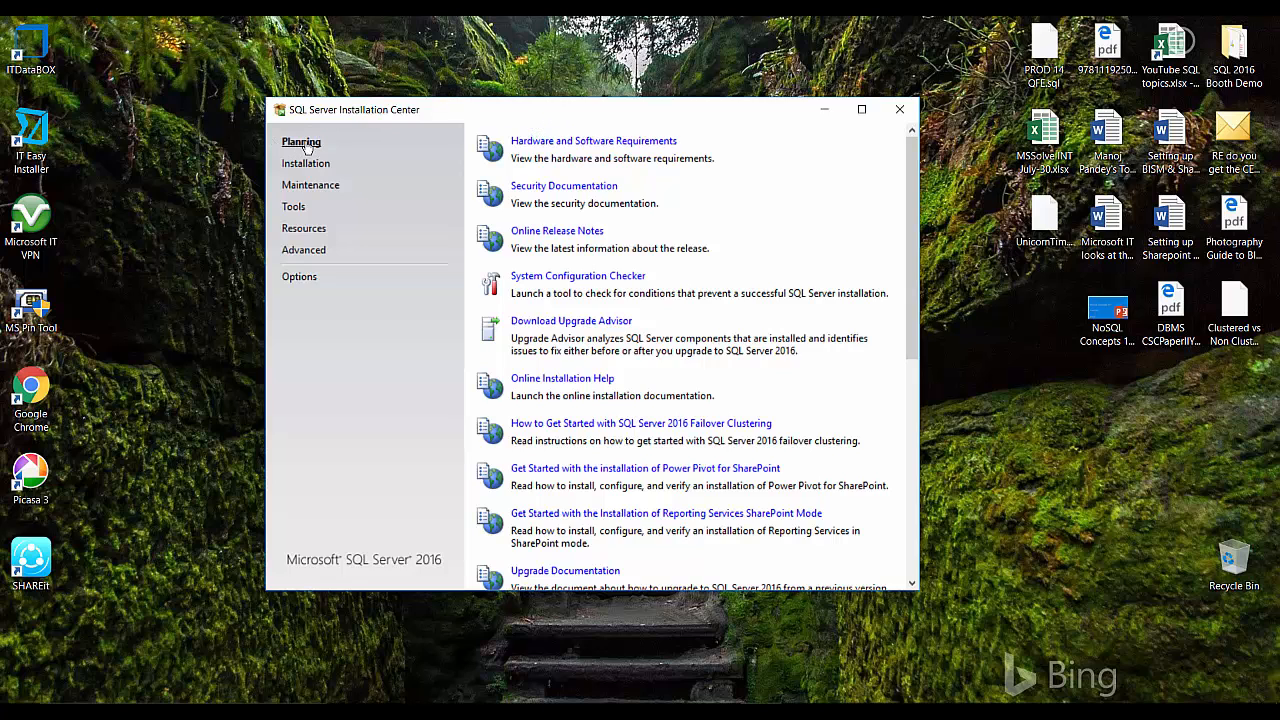
left_click(306, 163)
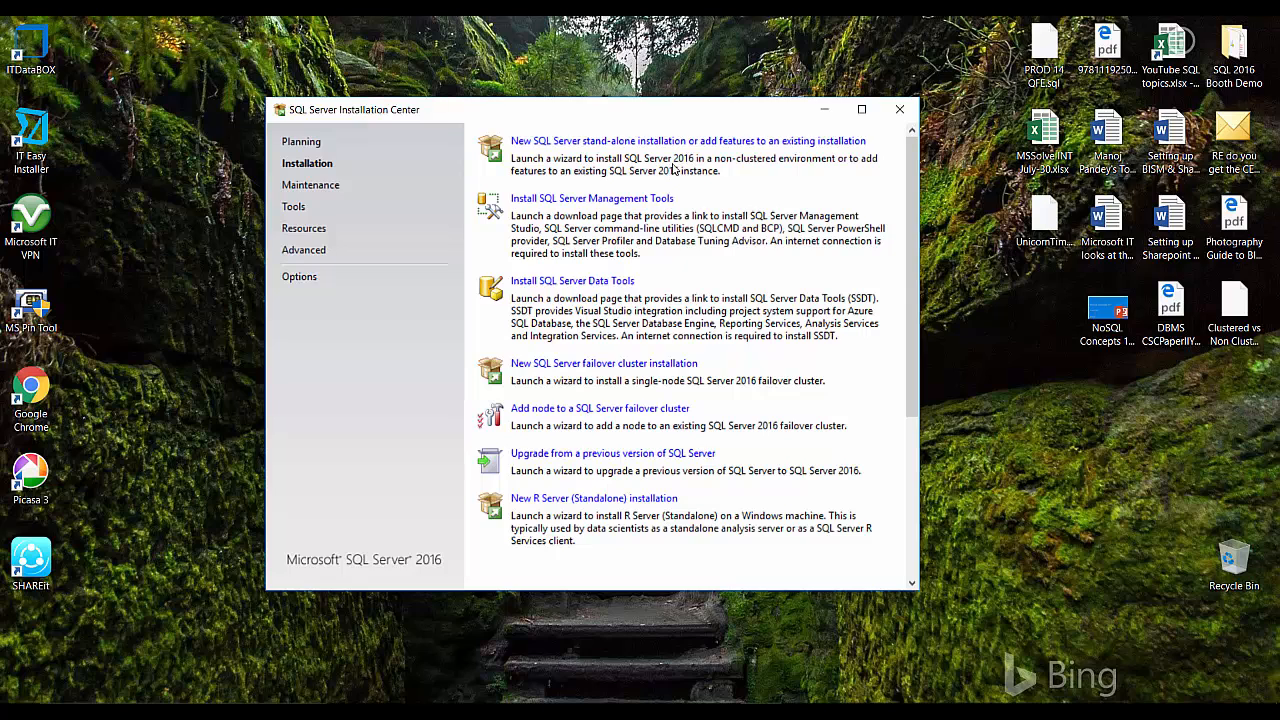
mouse_move(622, 148)
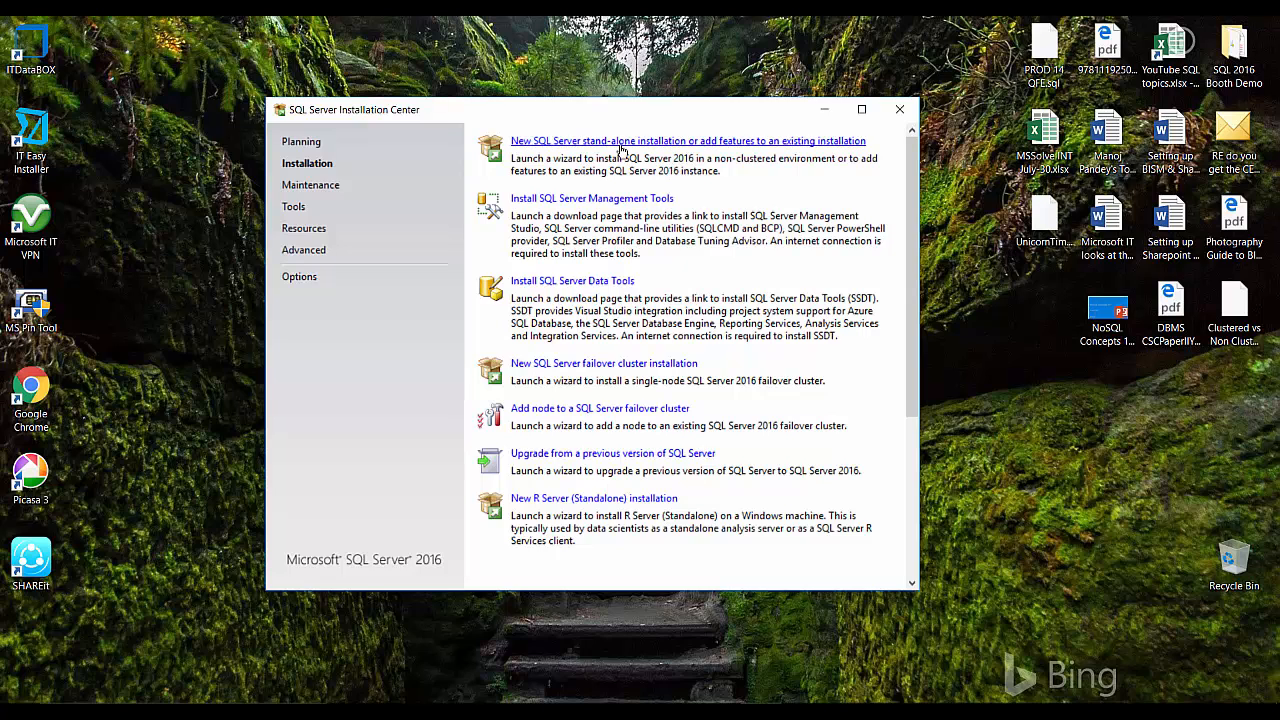
mouse_move(861, 156)
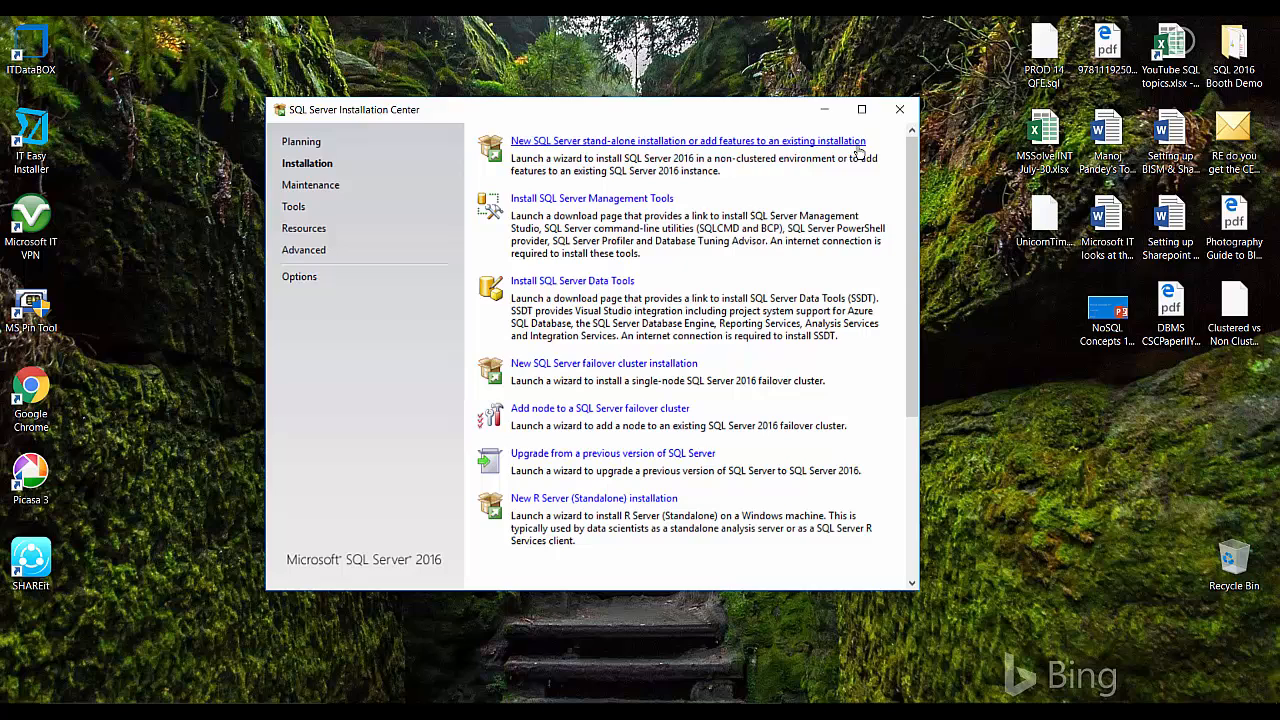
mouse_move(588, 115)
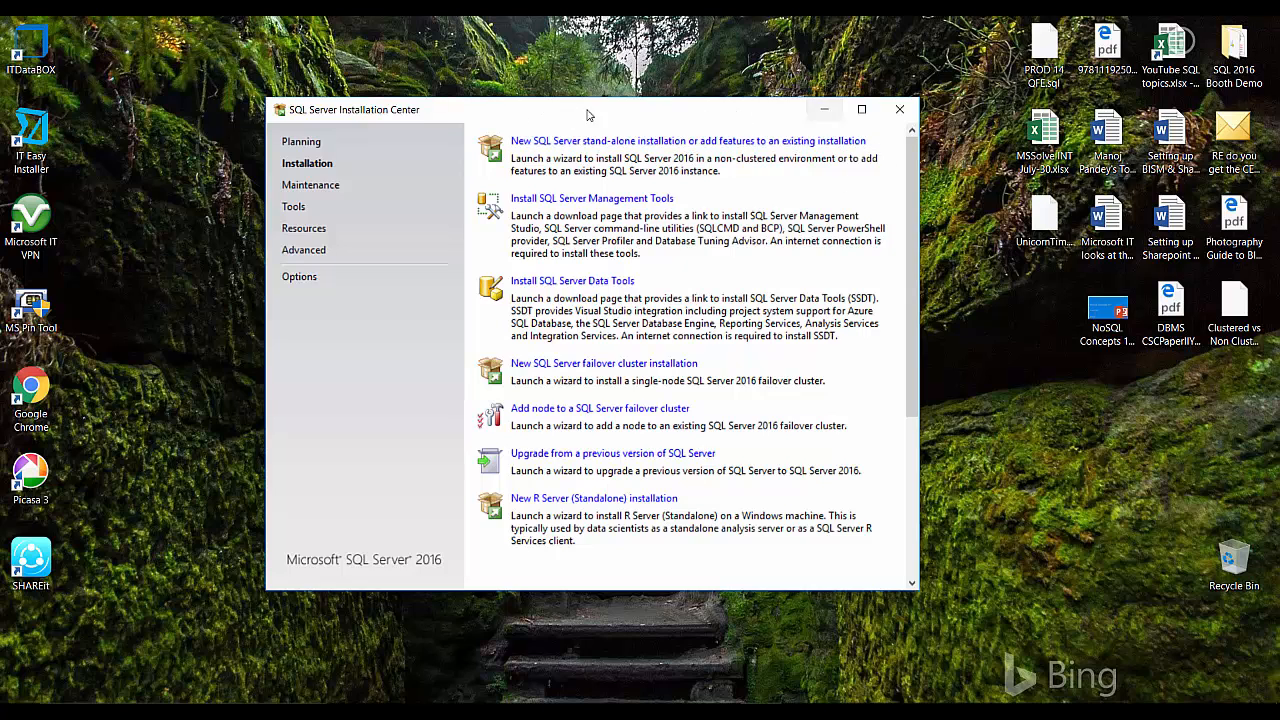
mouse_move(690, 140)
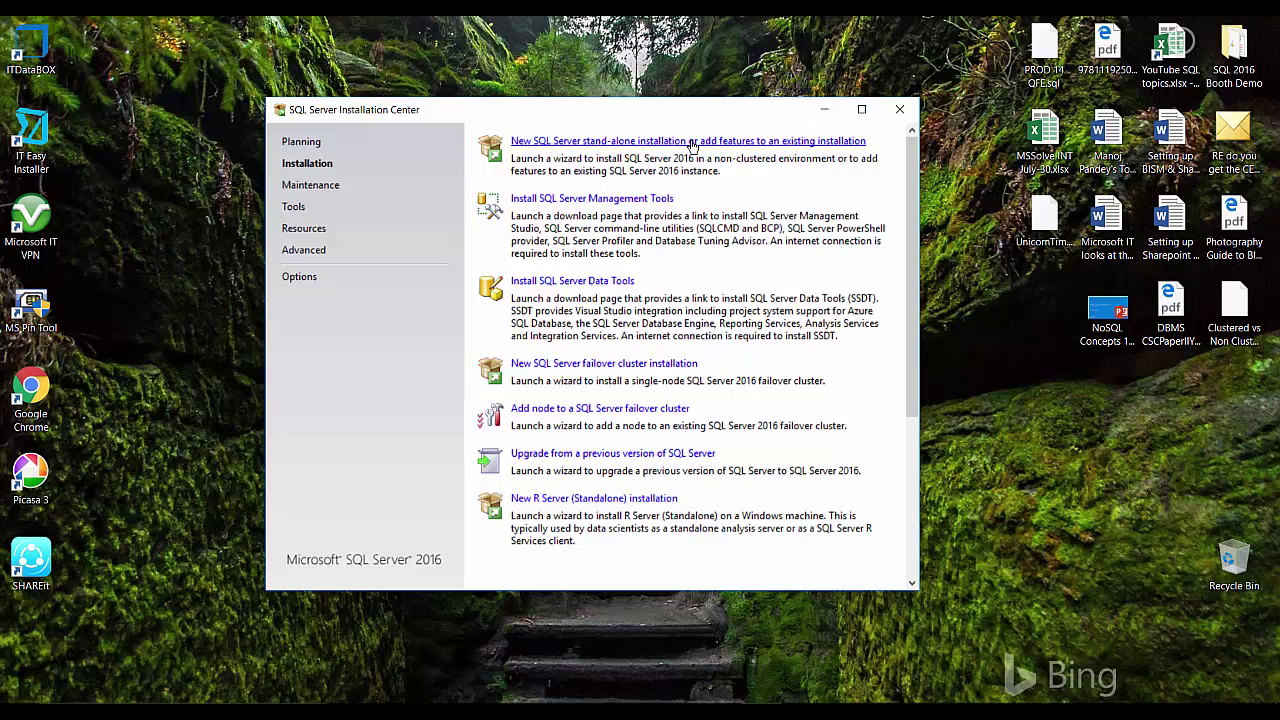
mouse_move(581, 202)
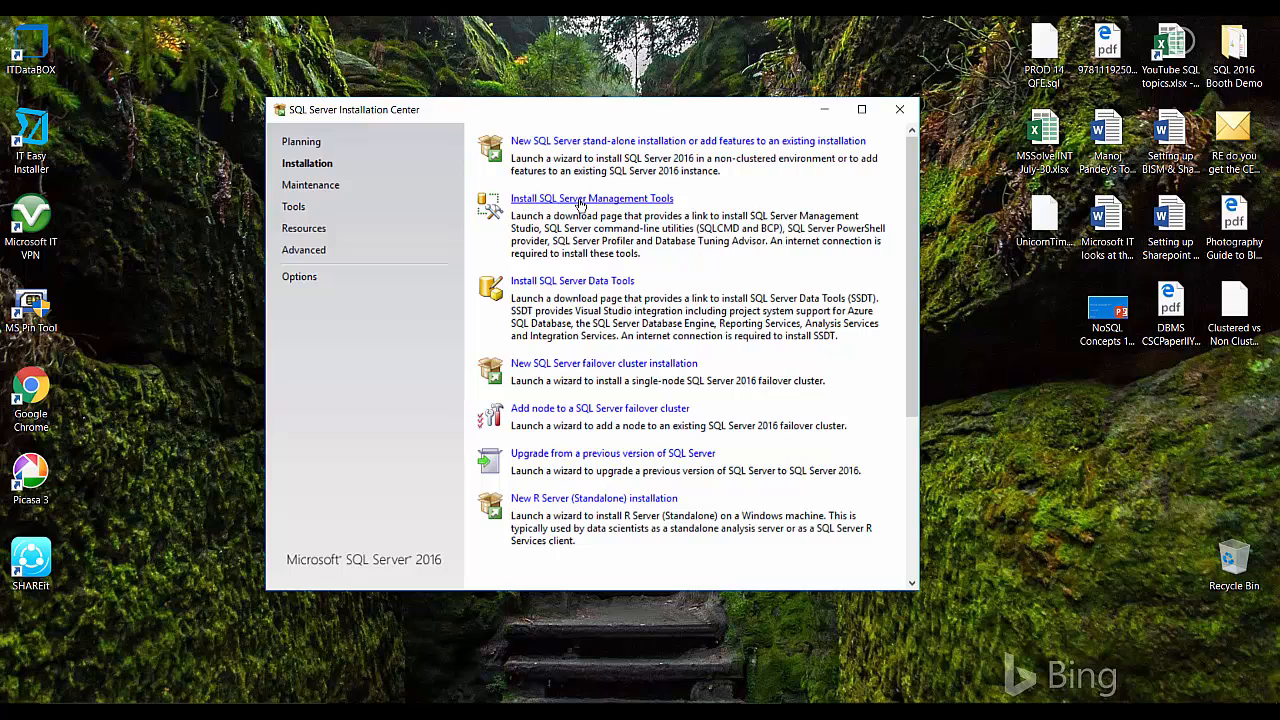
mouse_move(687, 255)
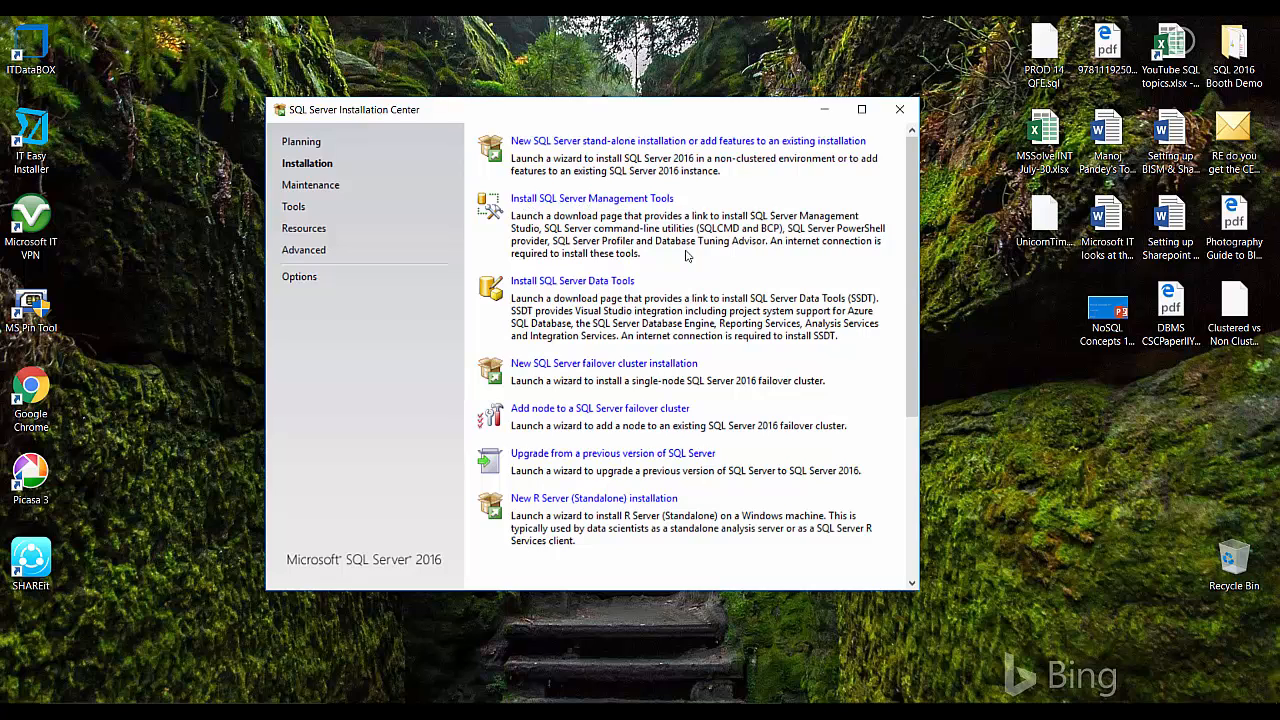
mouse_move(678, 260)
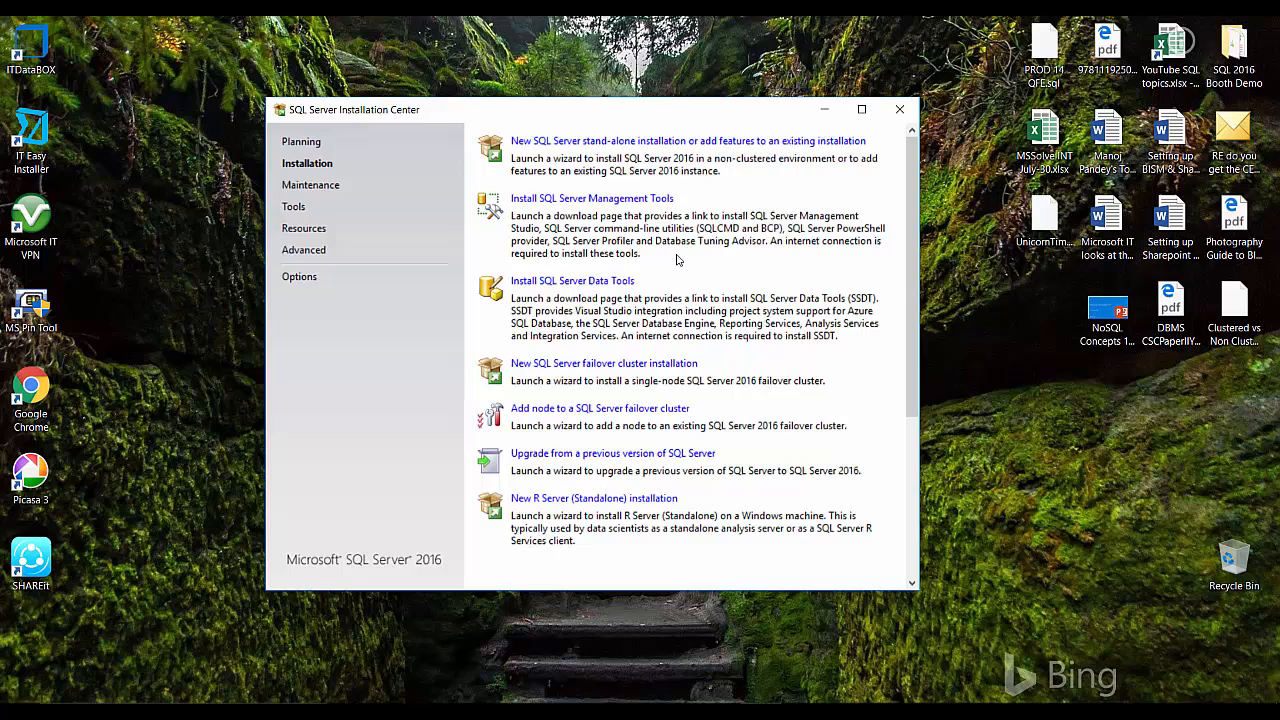
mouse_move(558, 204)
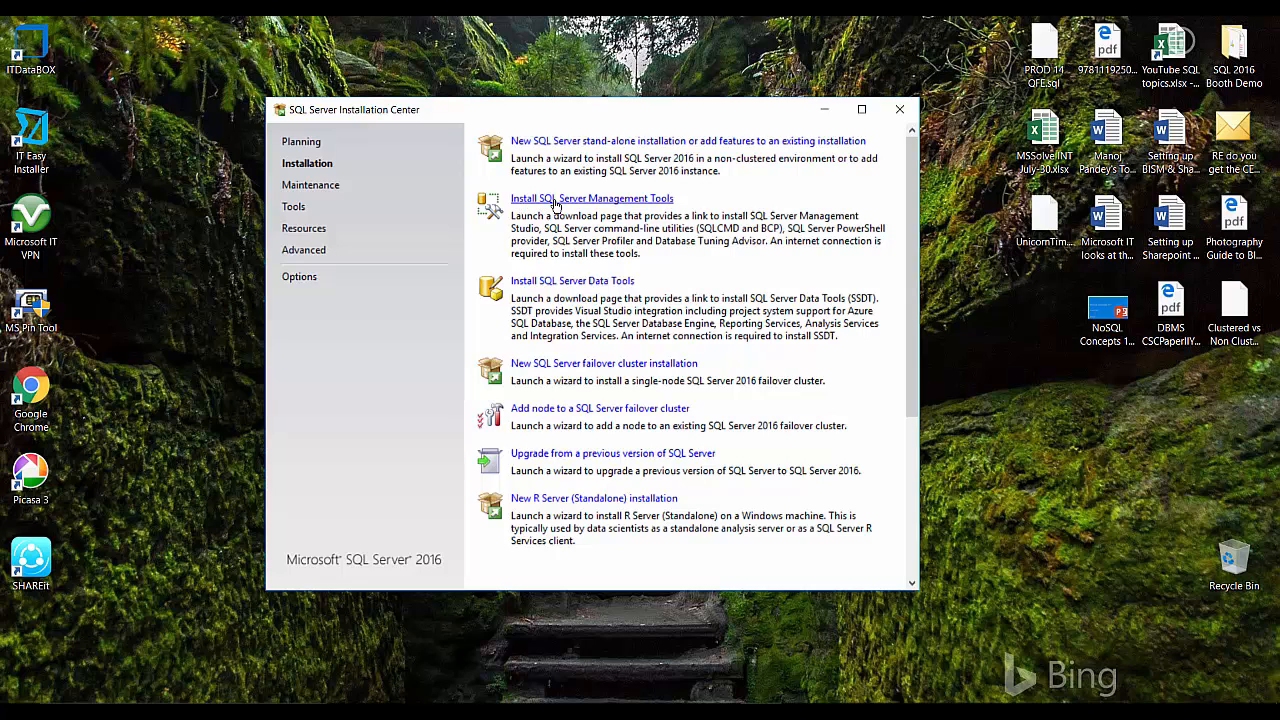
mouse_move(577, 204)
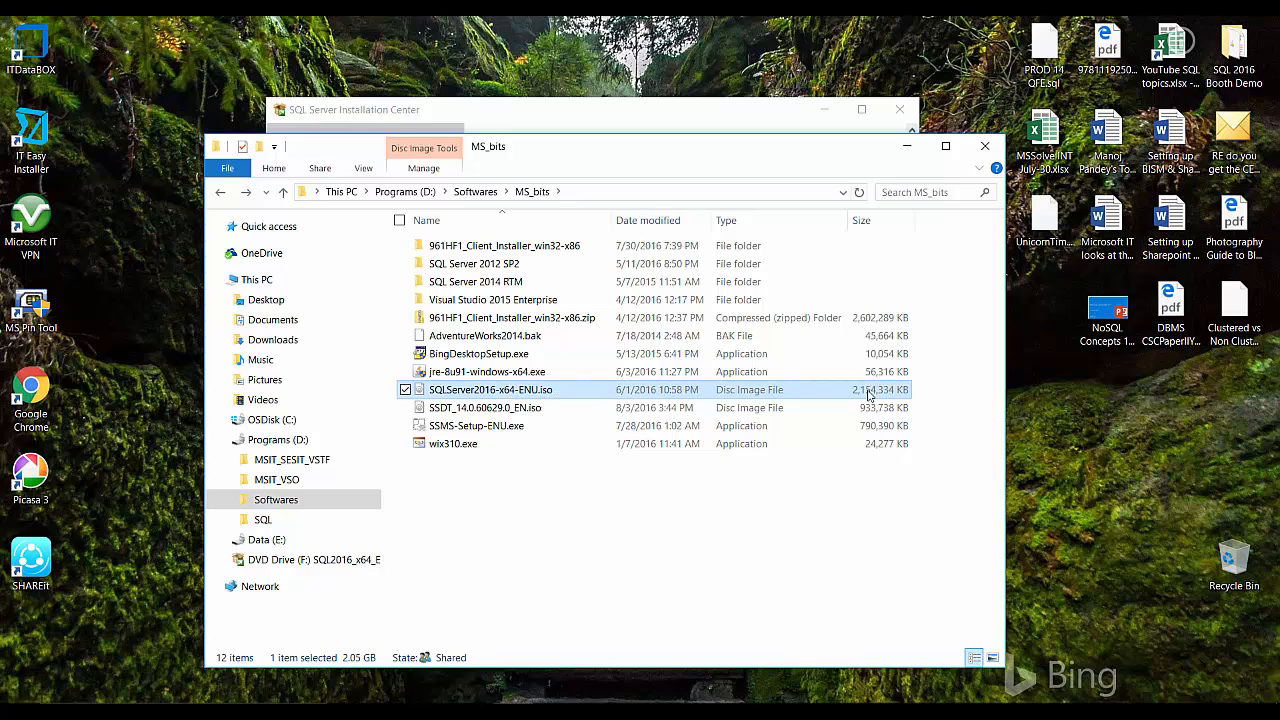
mouse_move(530, 395)
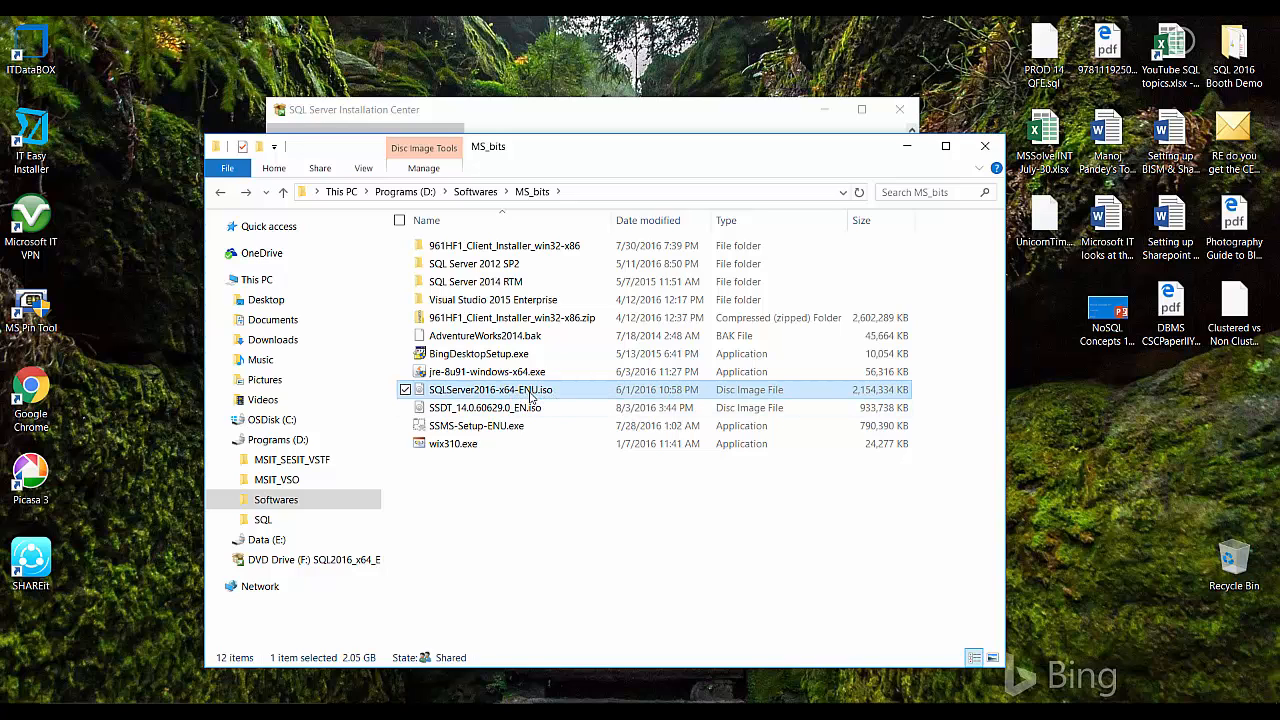
mouse_move(472, 425)
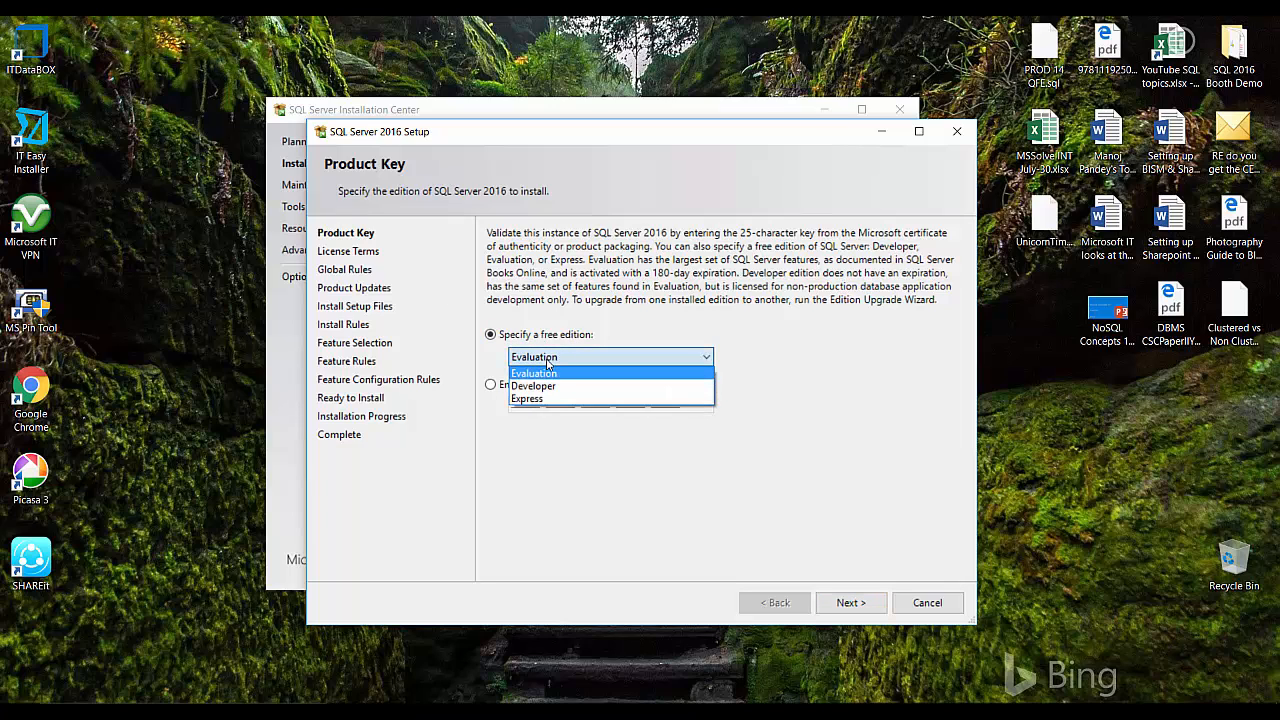
mouse_move(570, 376)
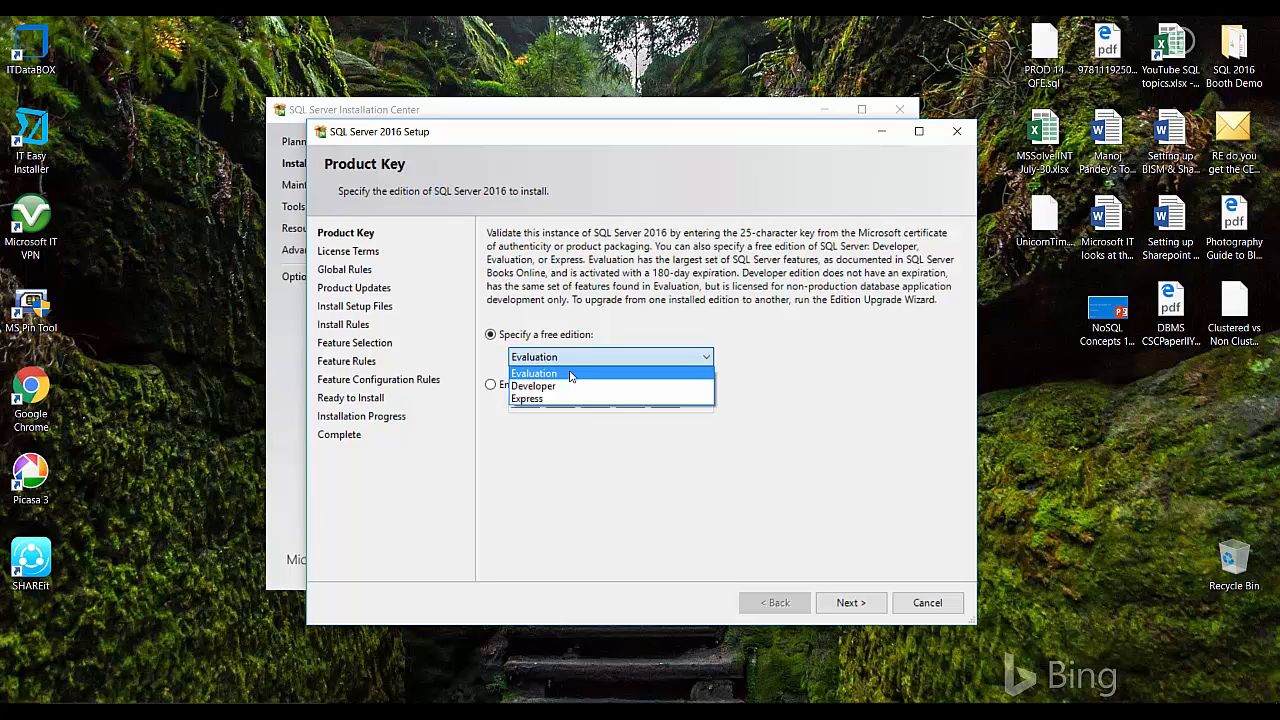
mouse_move(568, 388)
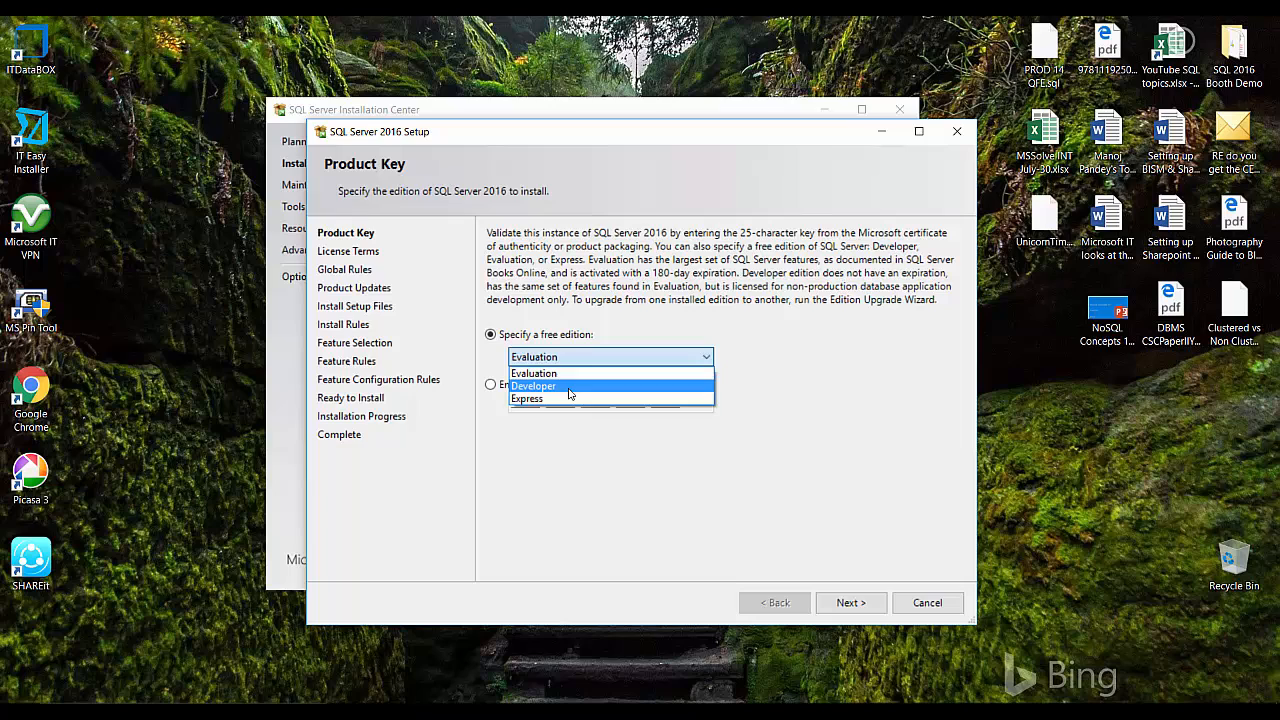
mouse_move(562, 405)
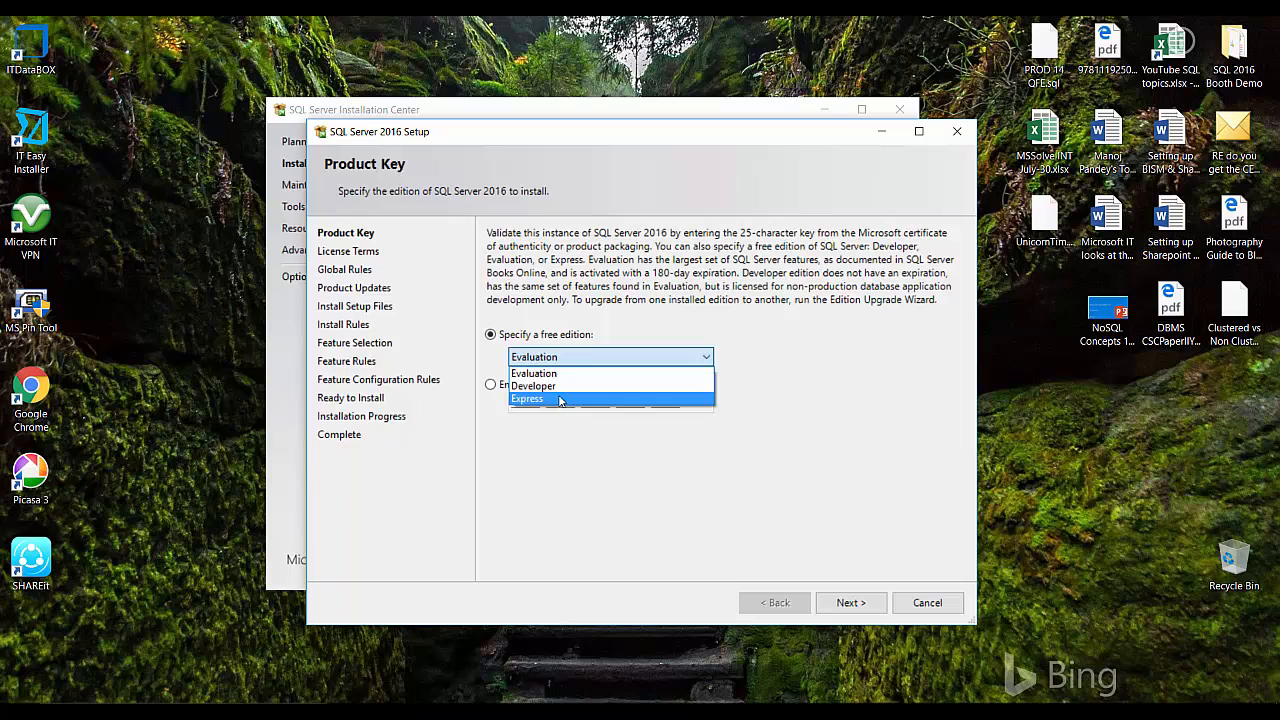
Select the Developer free edition on the Product Key page and continue.
left_click(533, 385)
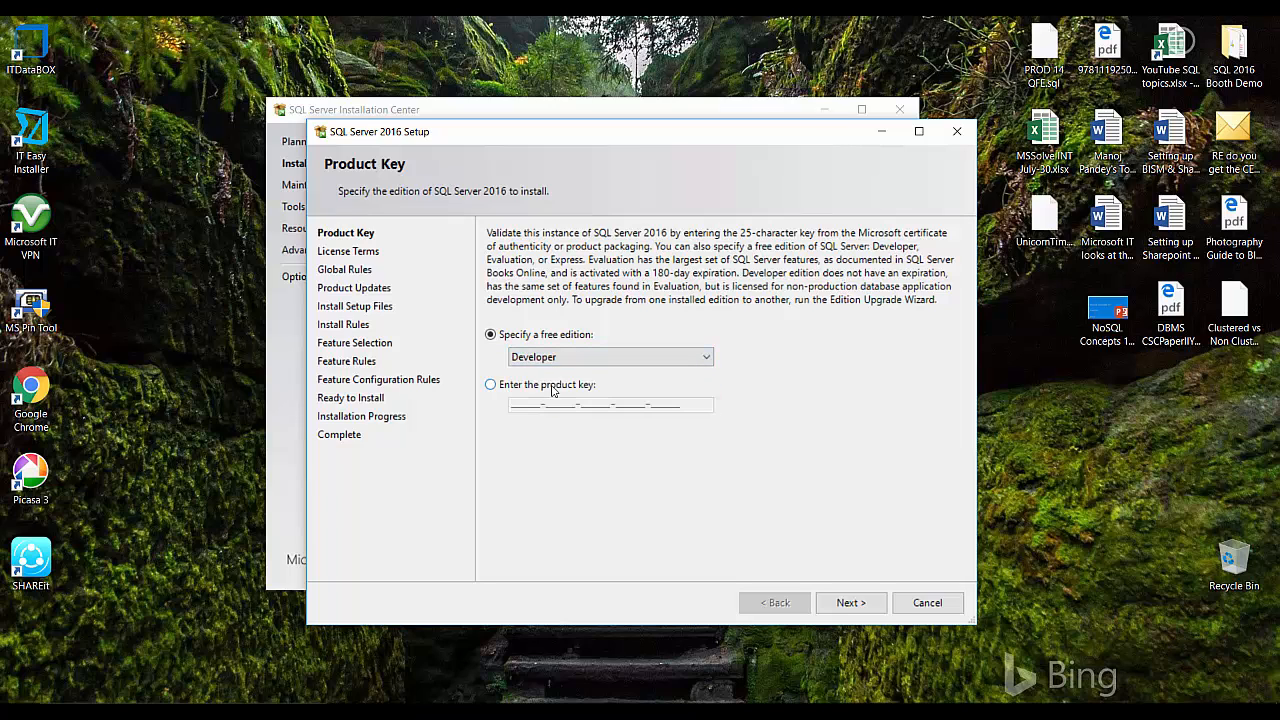
mouse_move(510, 408)
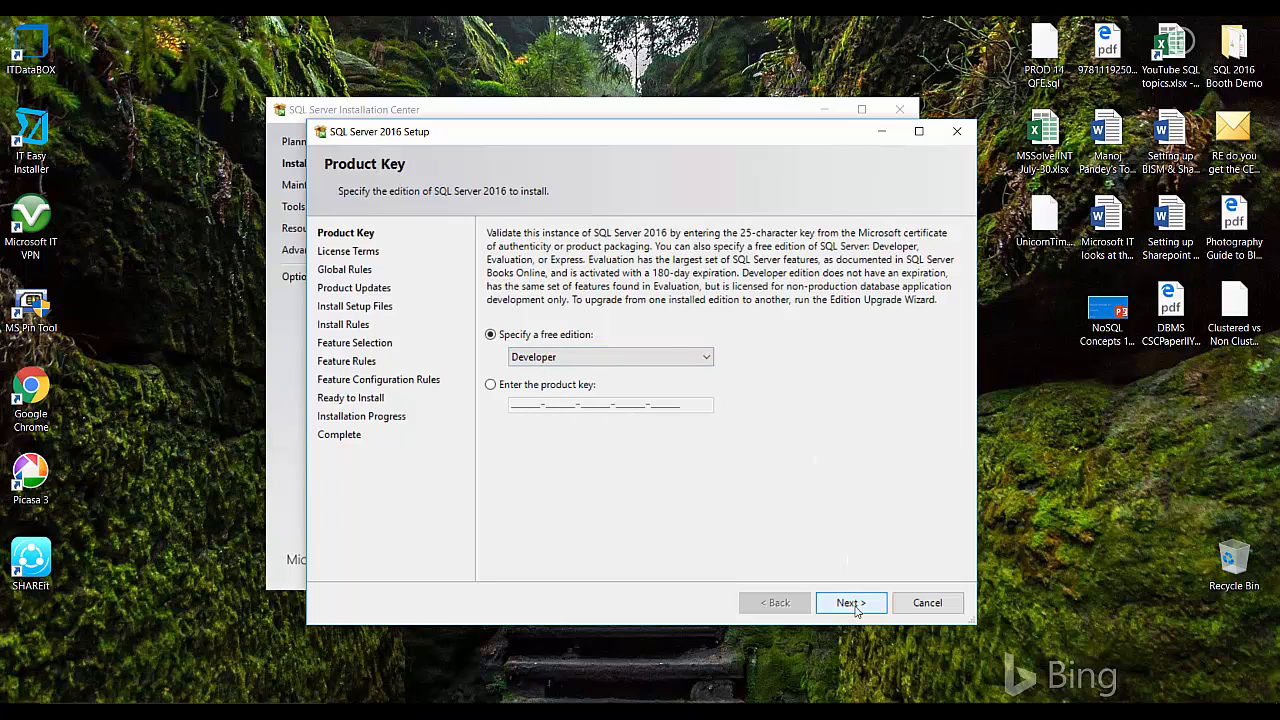
left_click(850, 602)
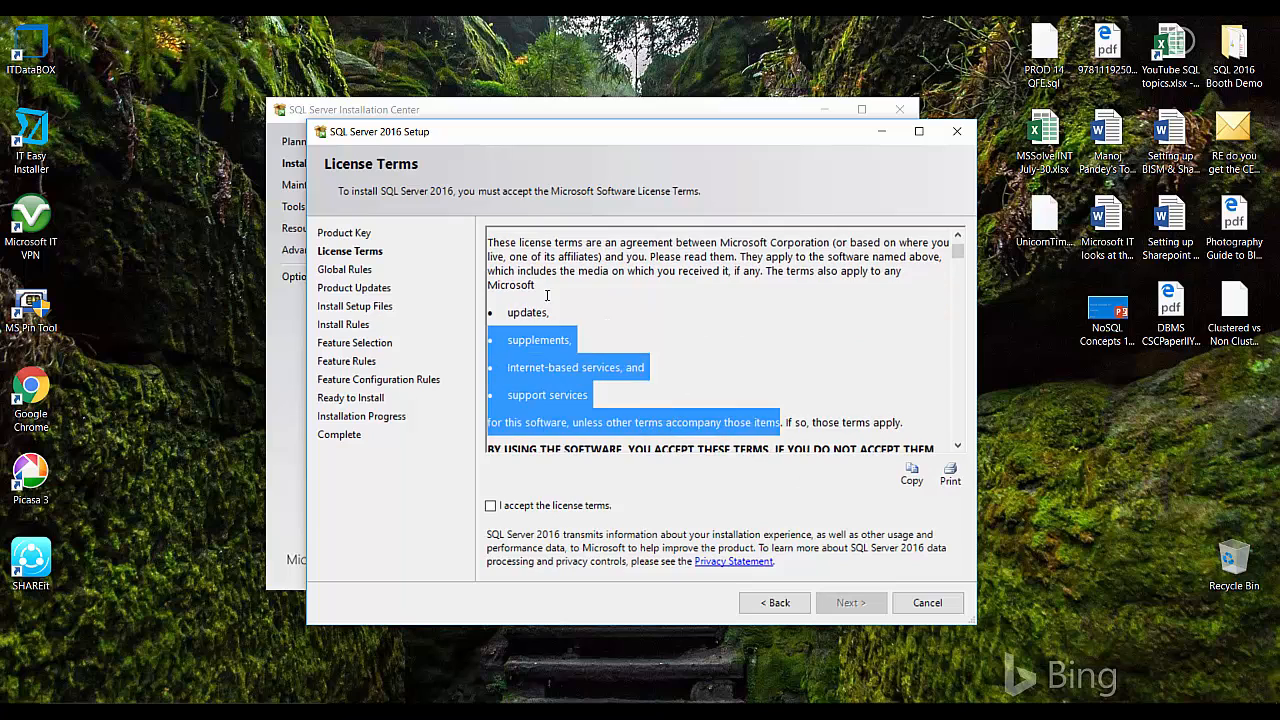
Accept the license terms and continue past the failed product updates check.
left_click(490, 505)
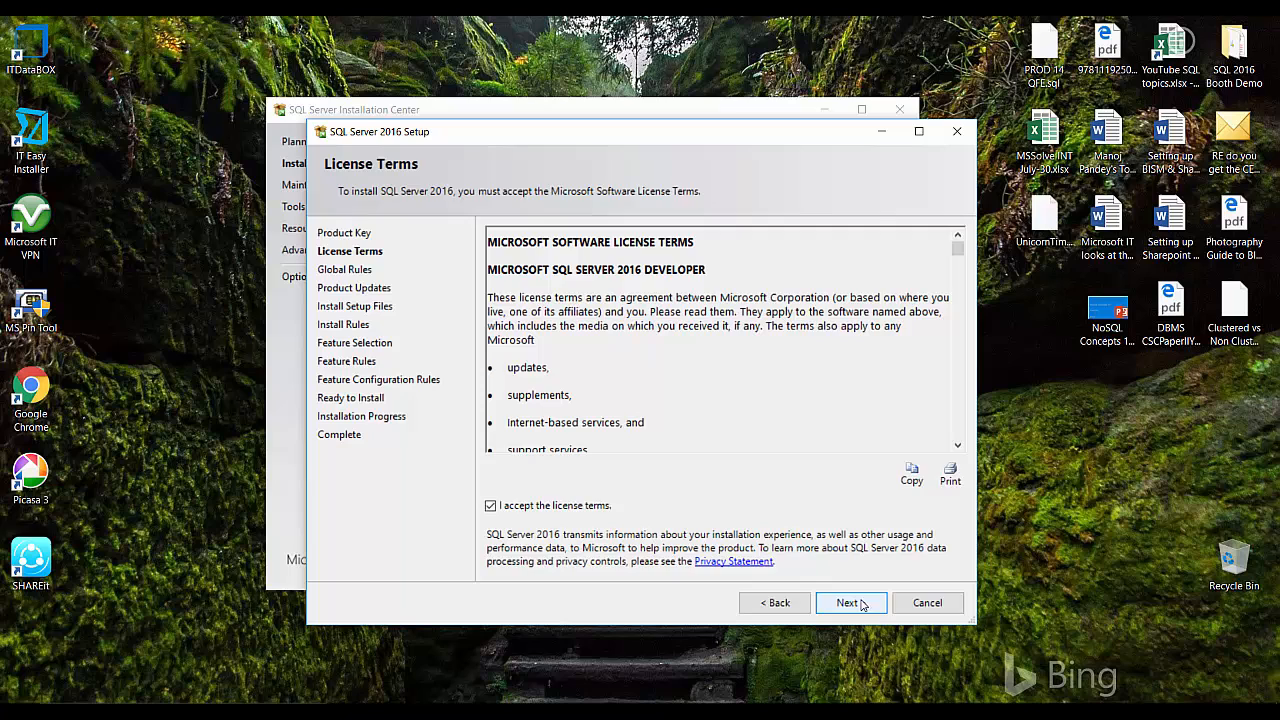
left_click(851, 602)
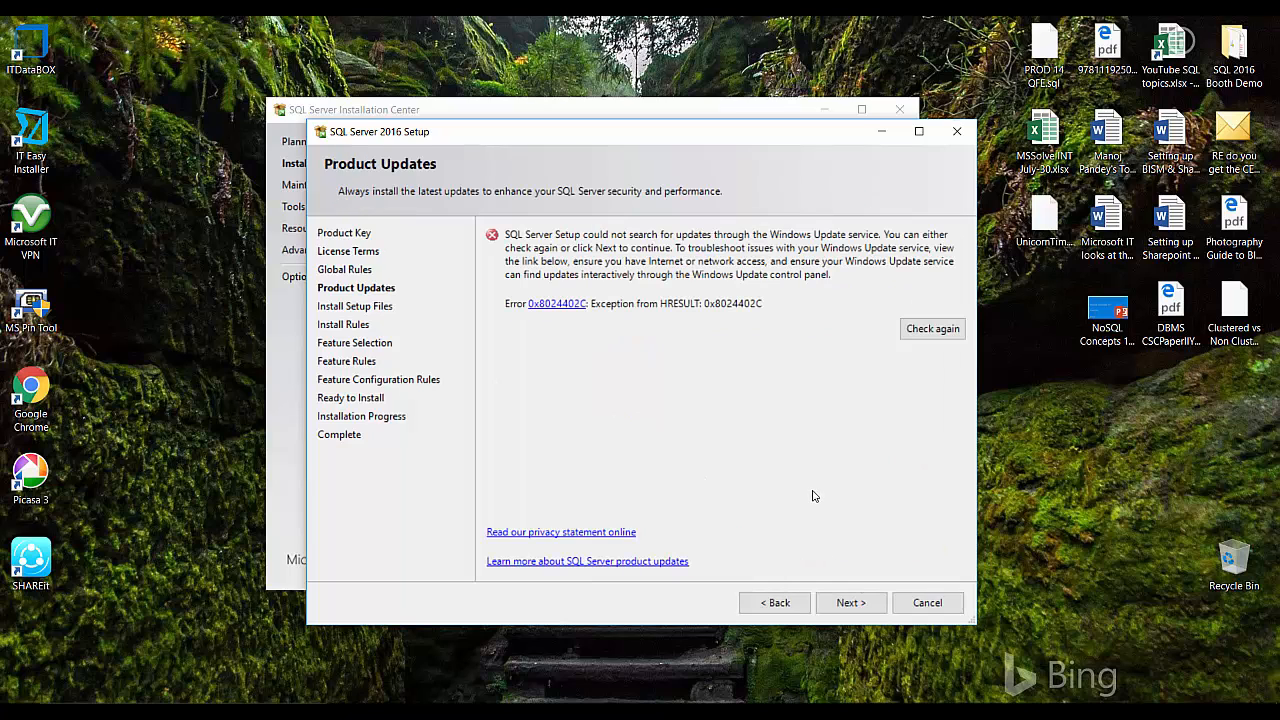
left_click(851, 602)
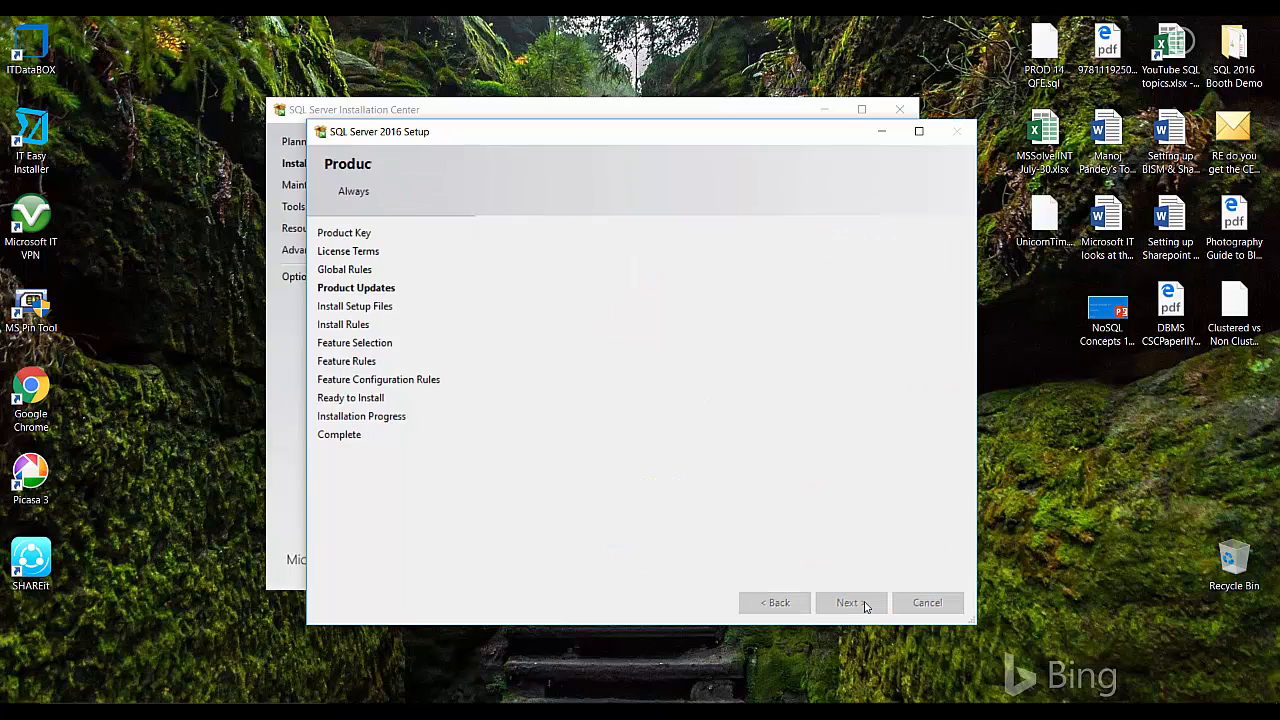
left_click(850, 602)
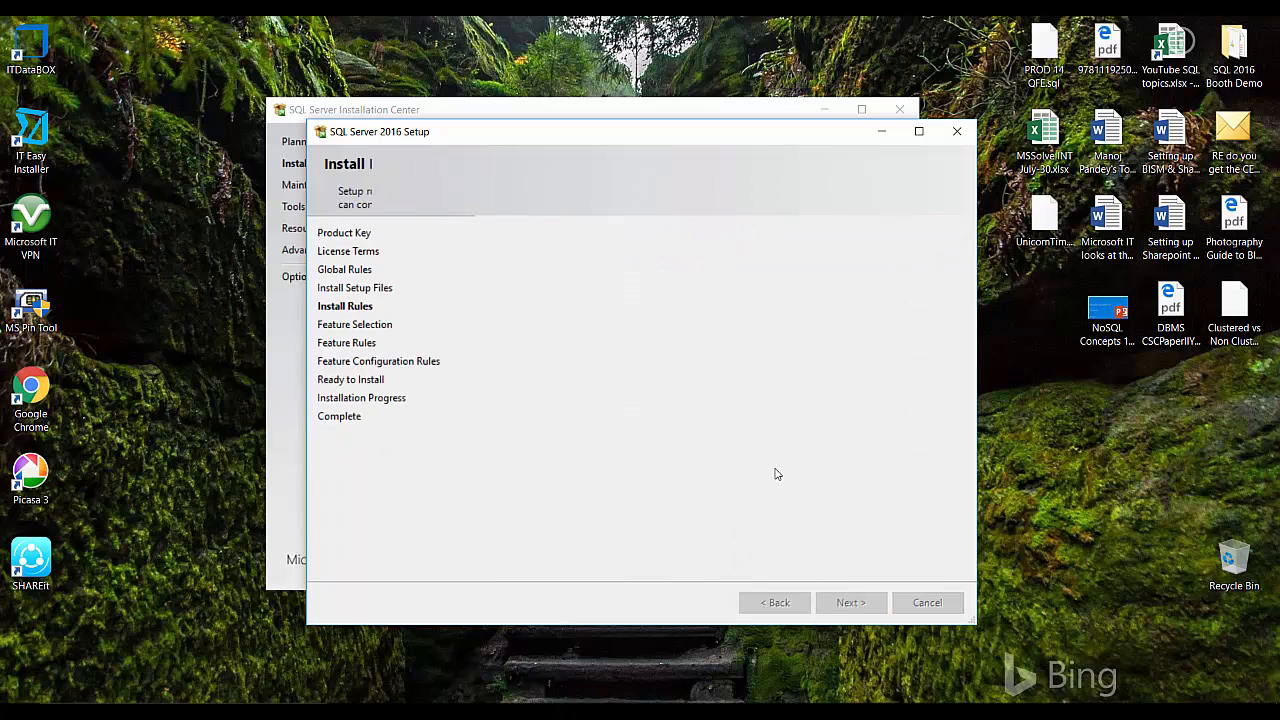
left_click(850, 602)
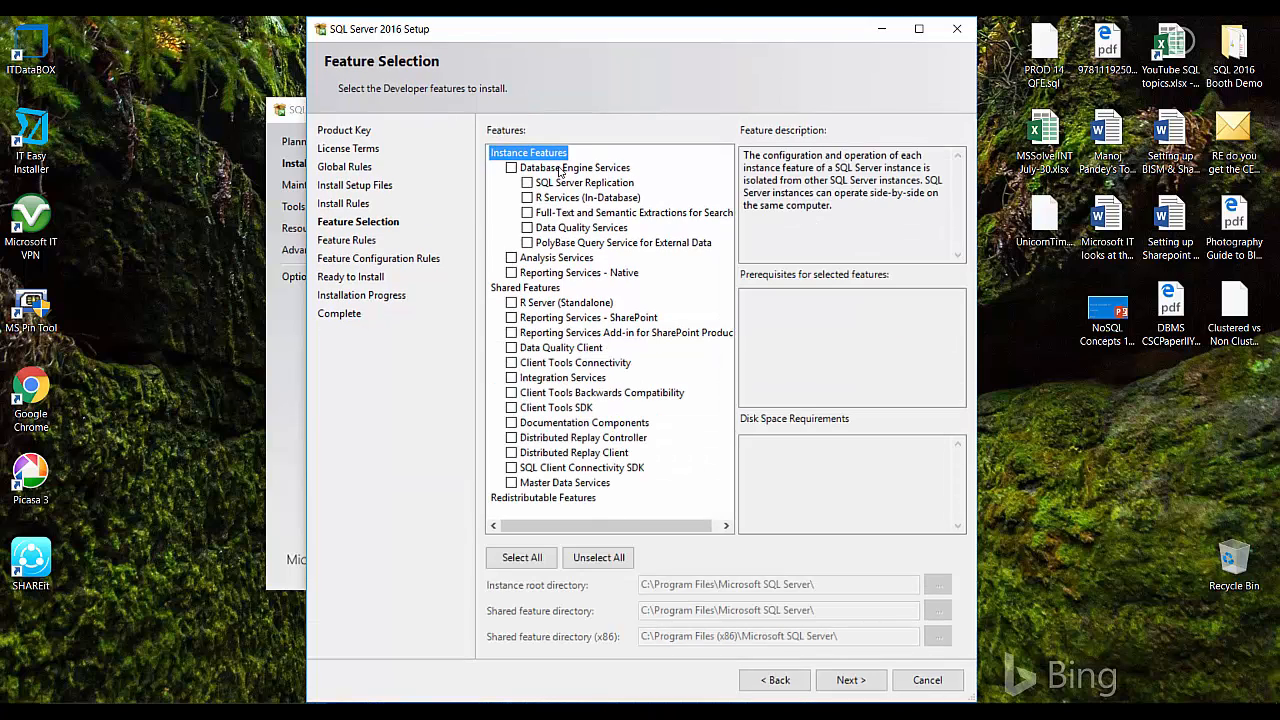
mouse_move(602, 511)
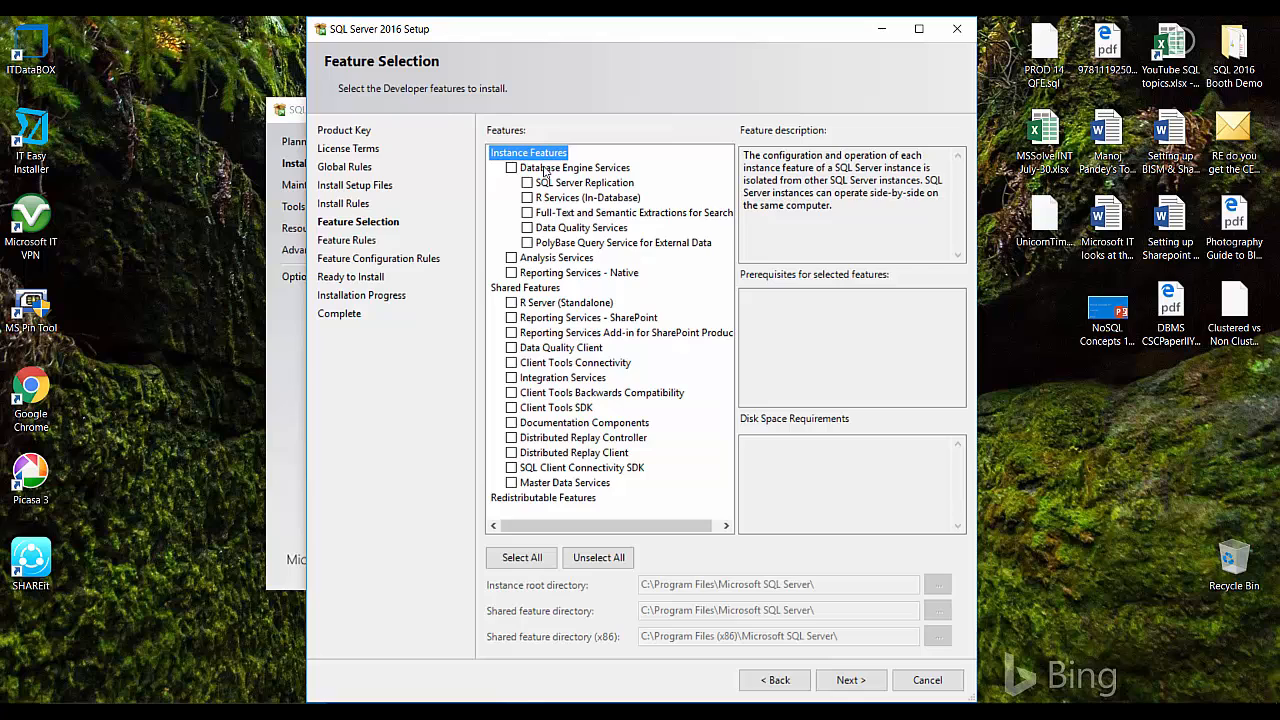
Tick Database Engine Services on the Feature Selection page.
left_click(511, 167)
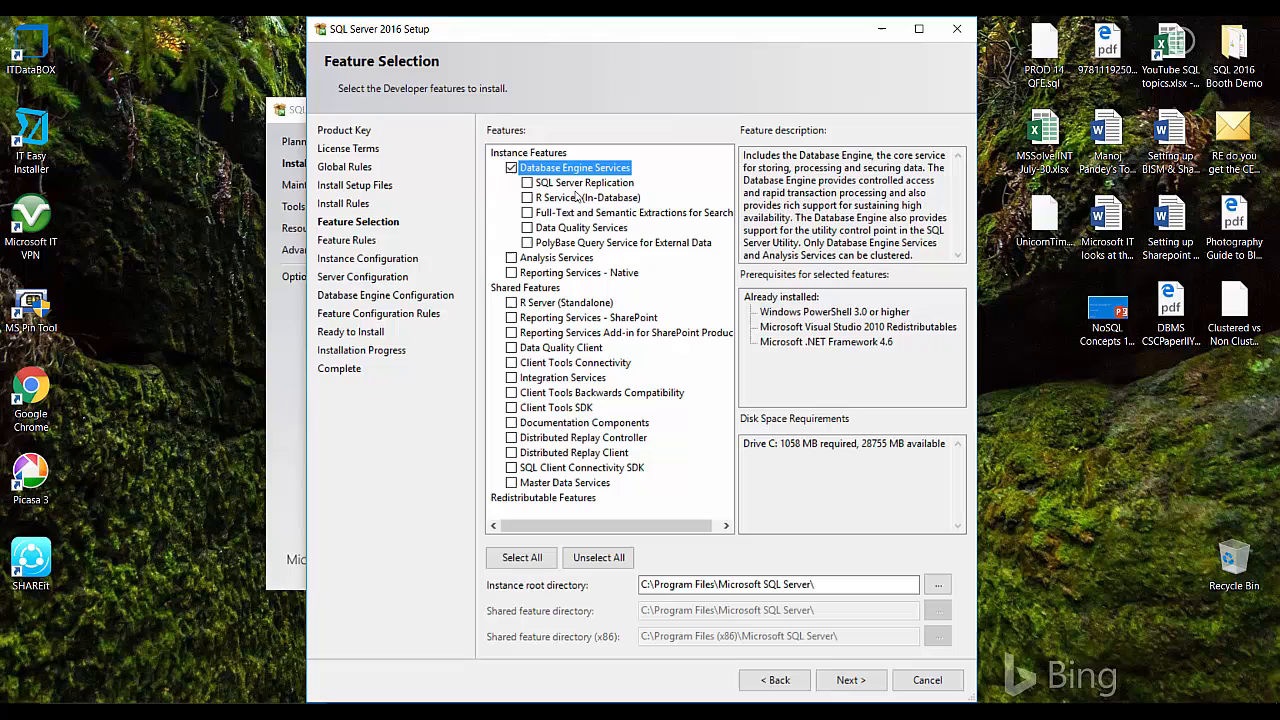
mouse_move(517, 278)
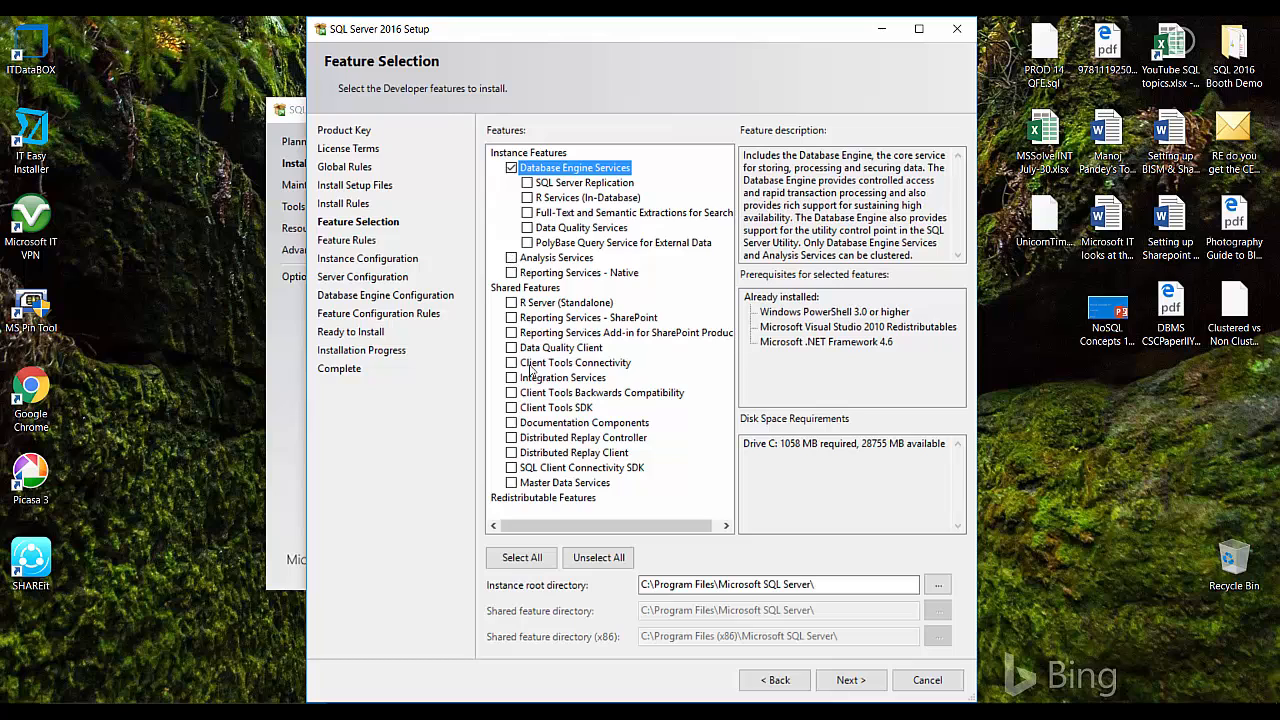
mouse_move(565, 377)
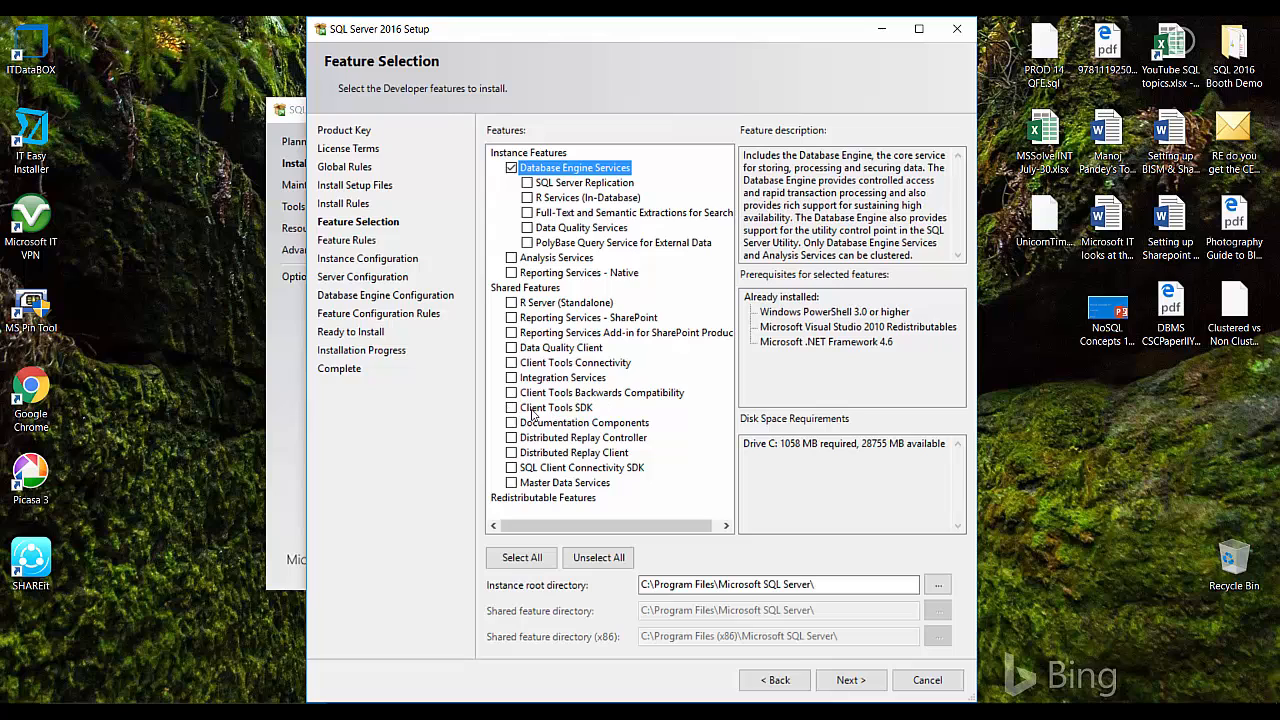
mouse_move(687, 389)
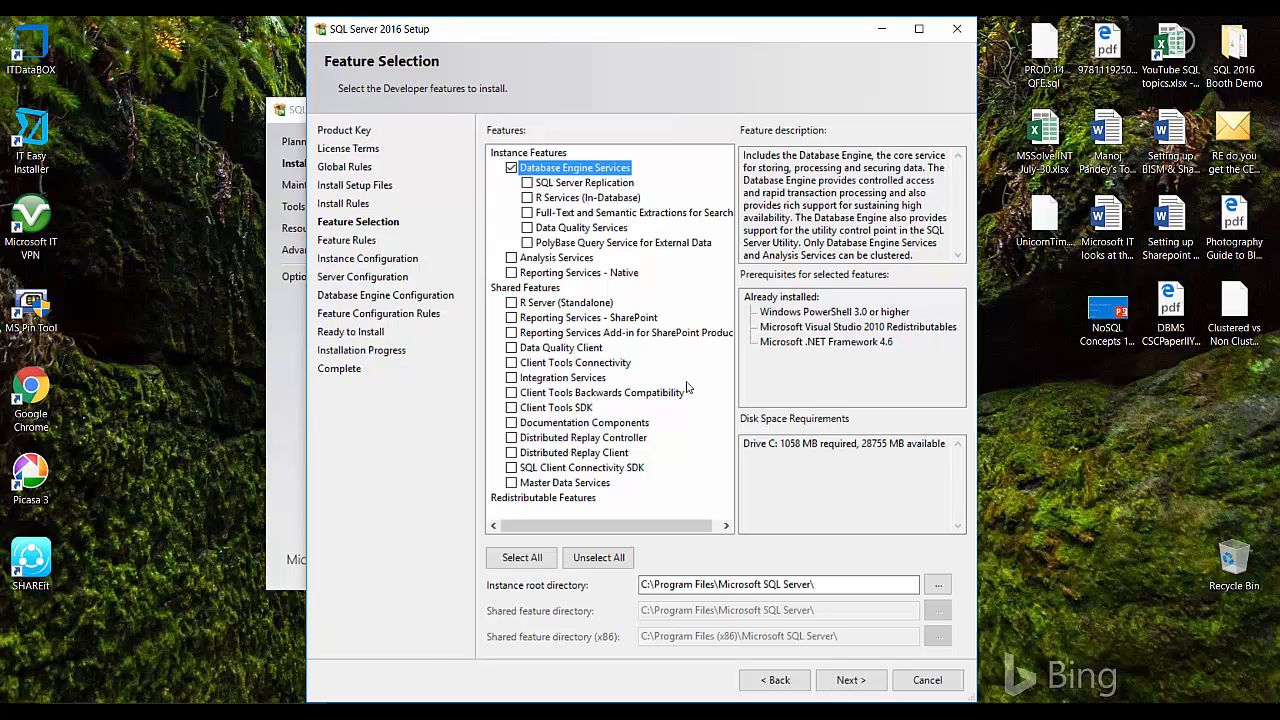
mouse_move(676, 481)
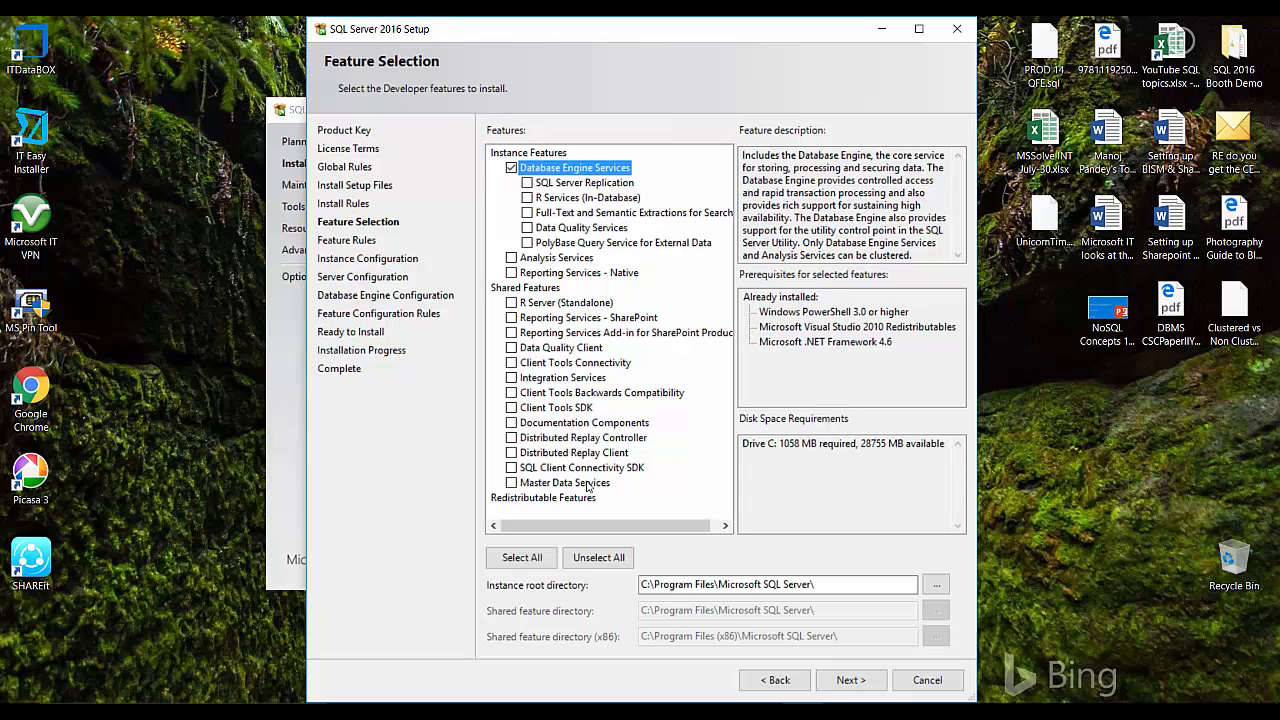
mouse_move(619, 452)
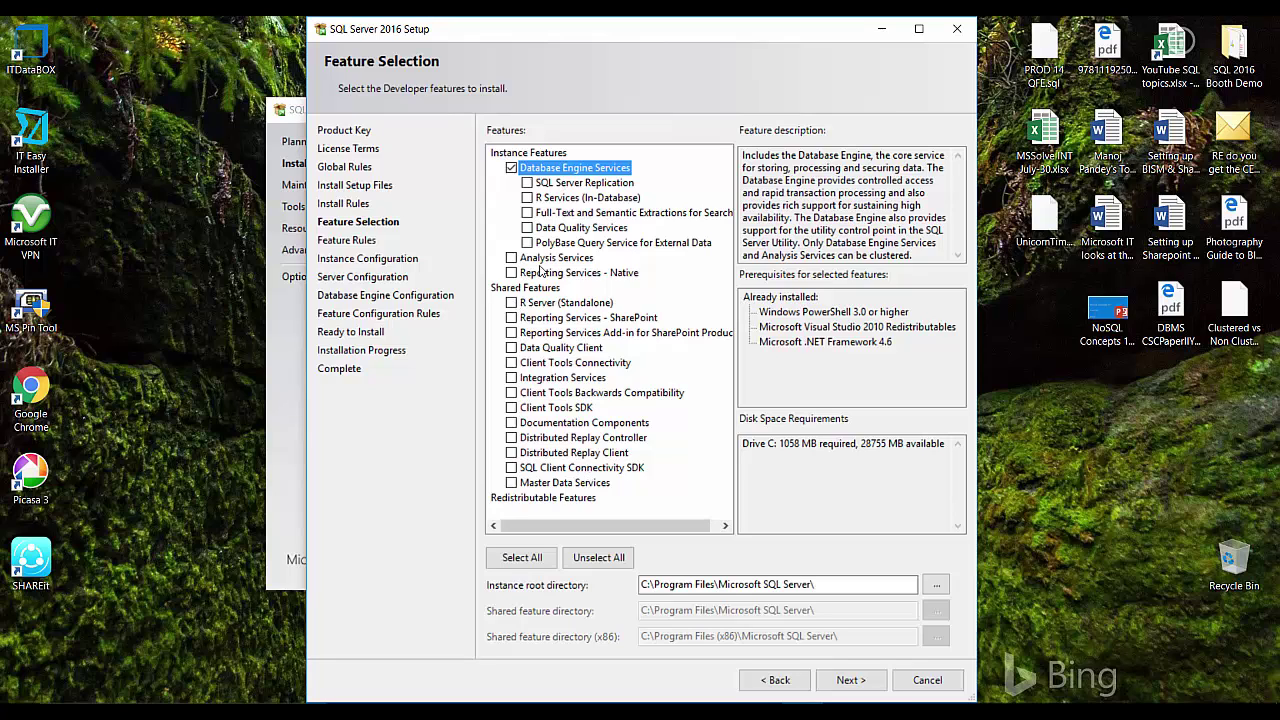
mouse_move(675, 480)
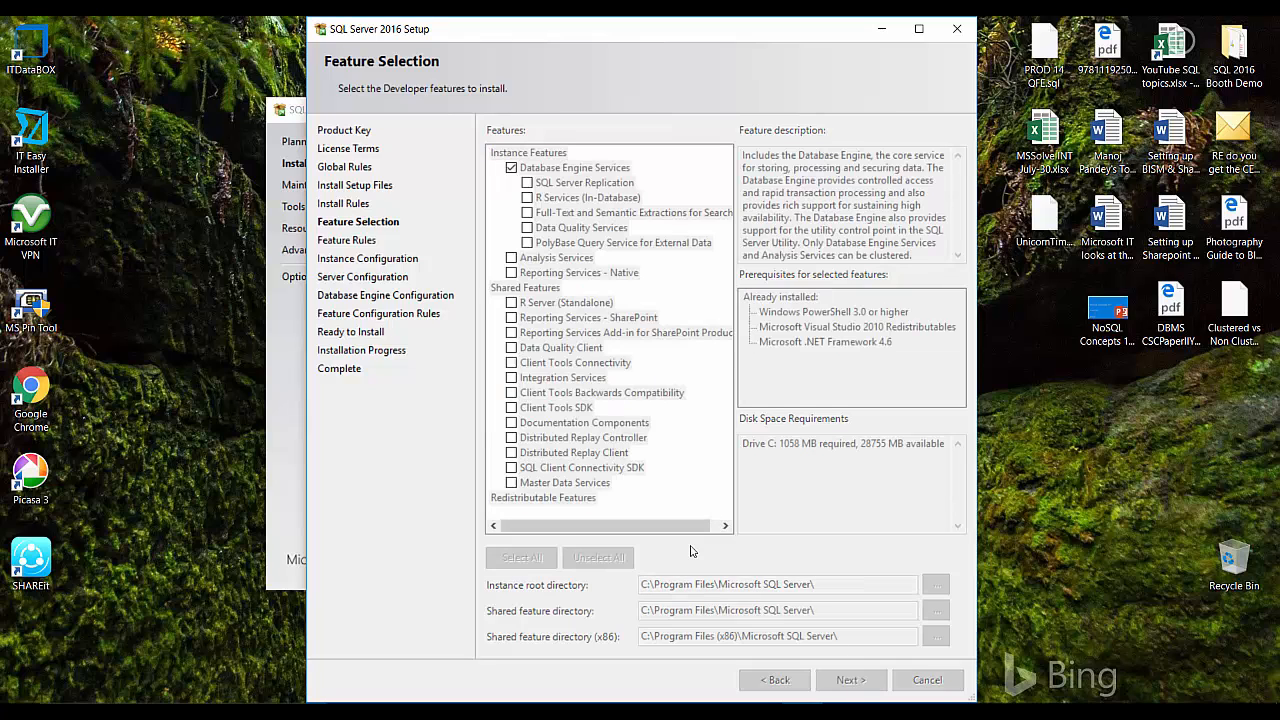
Accept the Default instance with Instance ID MSSQLSERVER and continue.
left_click(851, 680)
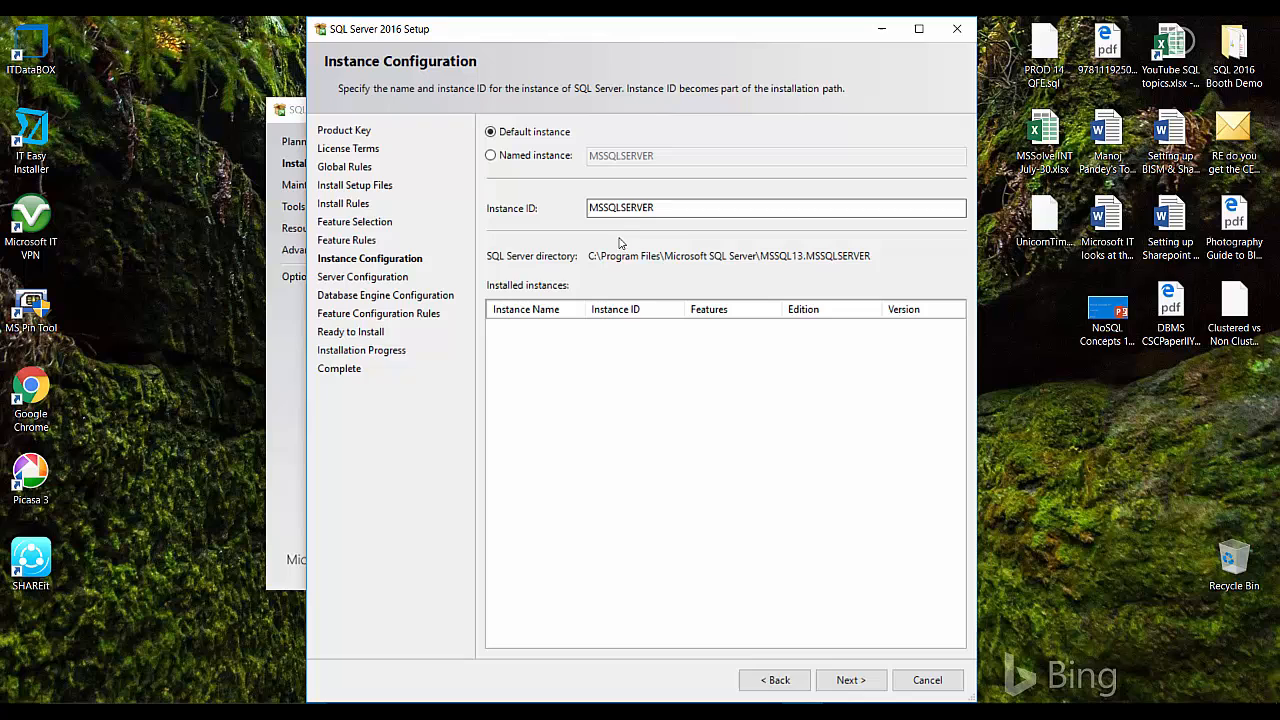
mouse_move(887, 691)
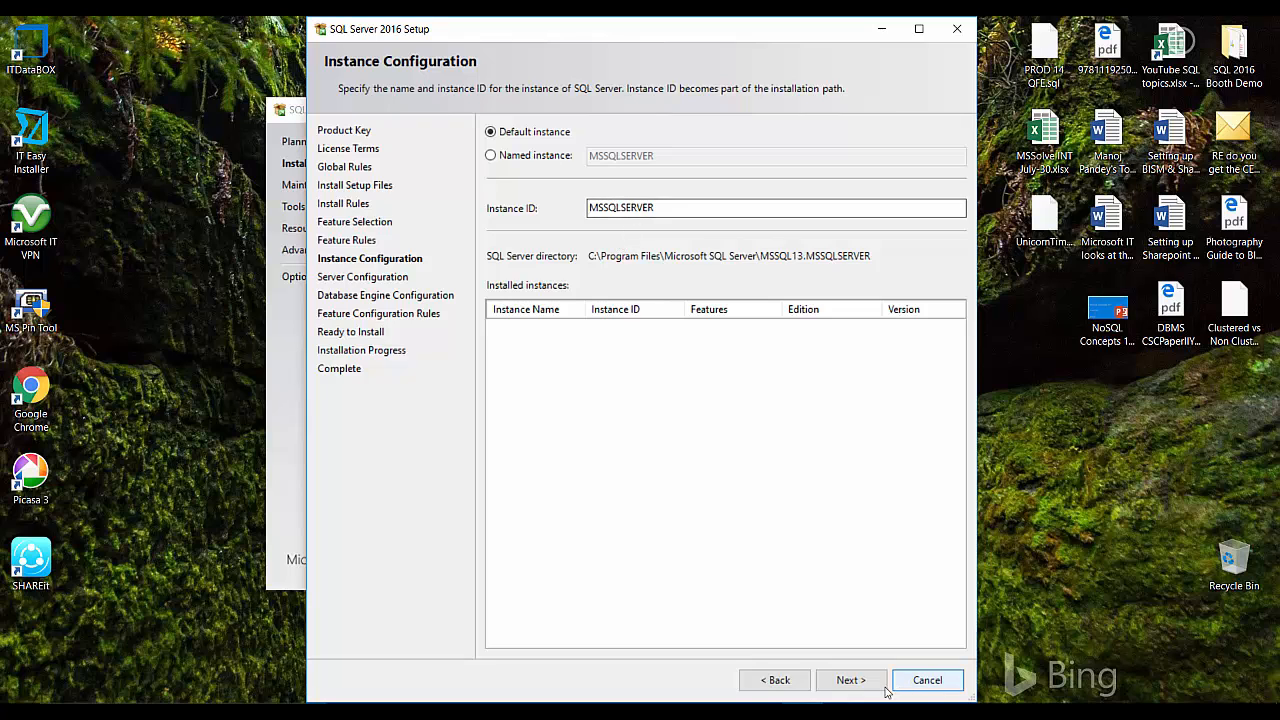
left_click(851, 680)
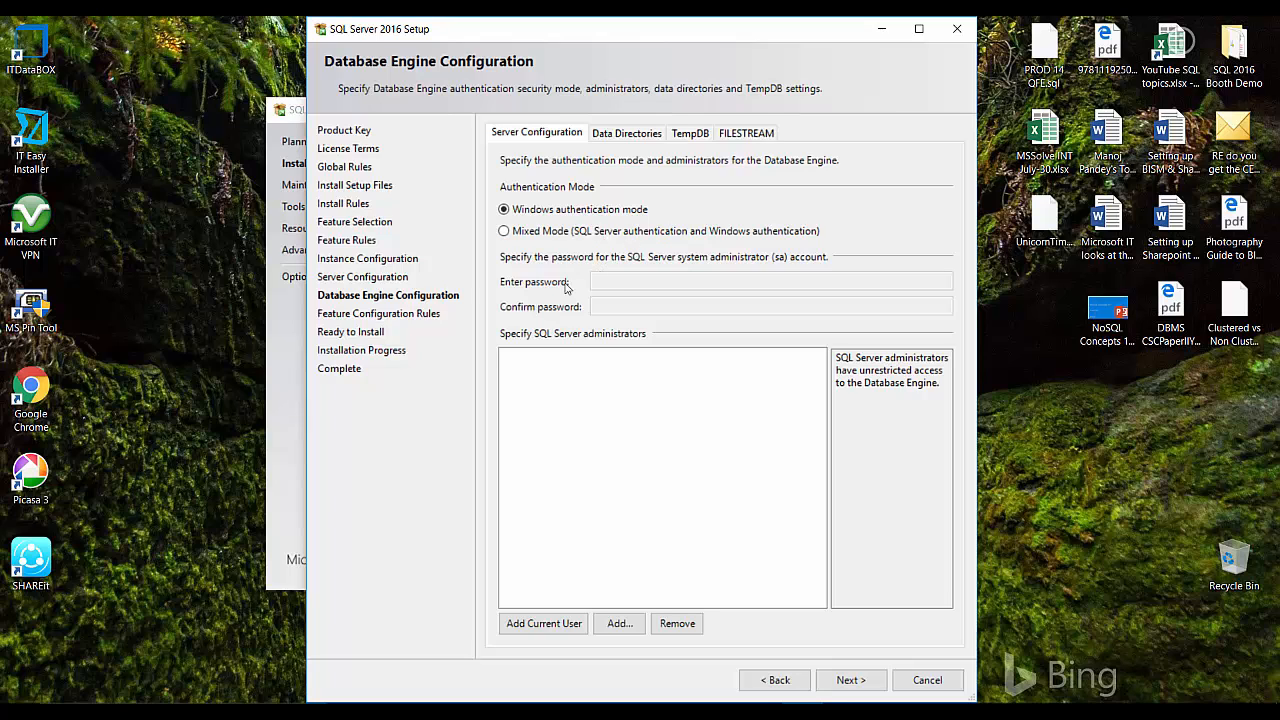
Add the current Windows user as a SQL Server administrator.
left_click(503, 231)
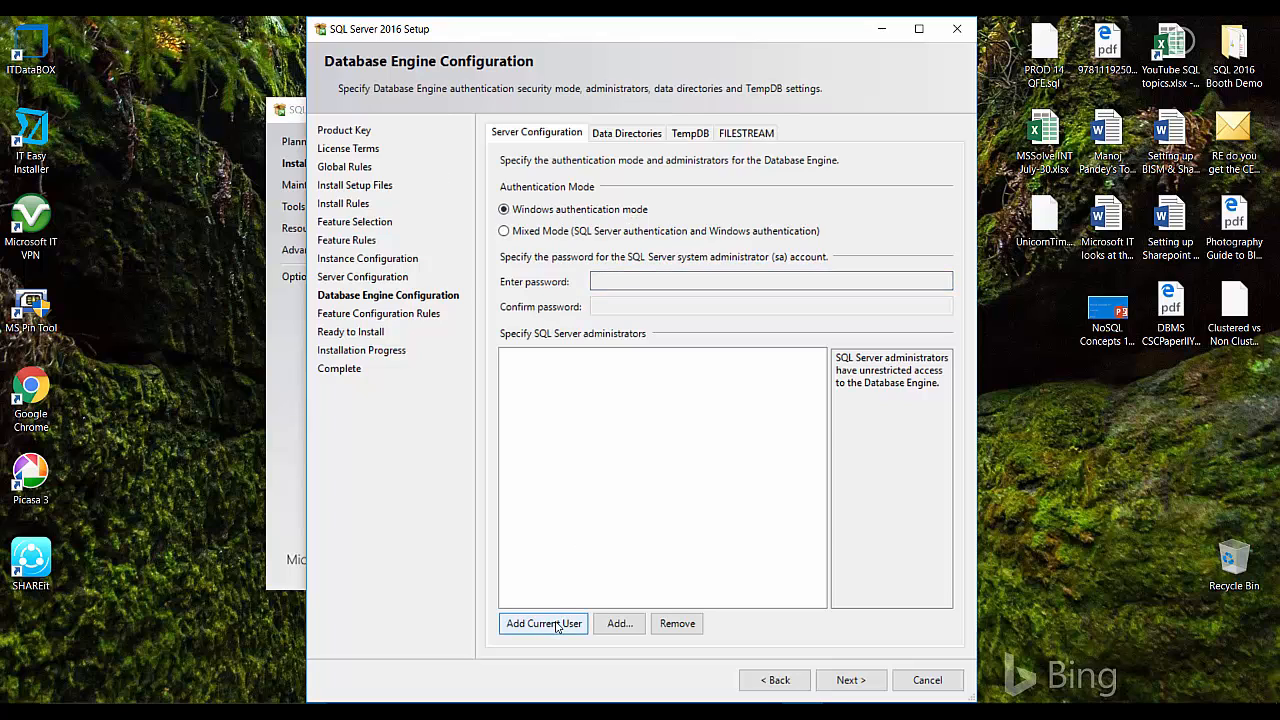
left_click(543, 623)
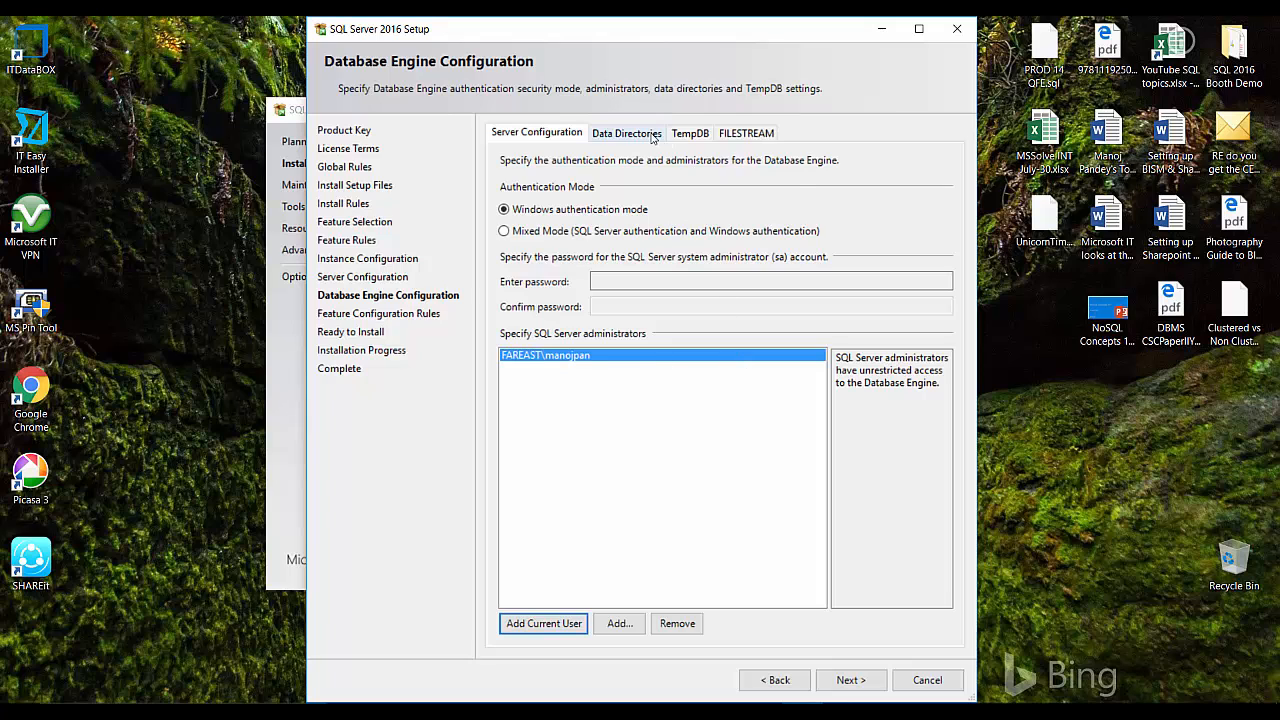
Review the Data Directories, TempDB and FILESTREAM defaults, then continue.
left_click(626, 133)
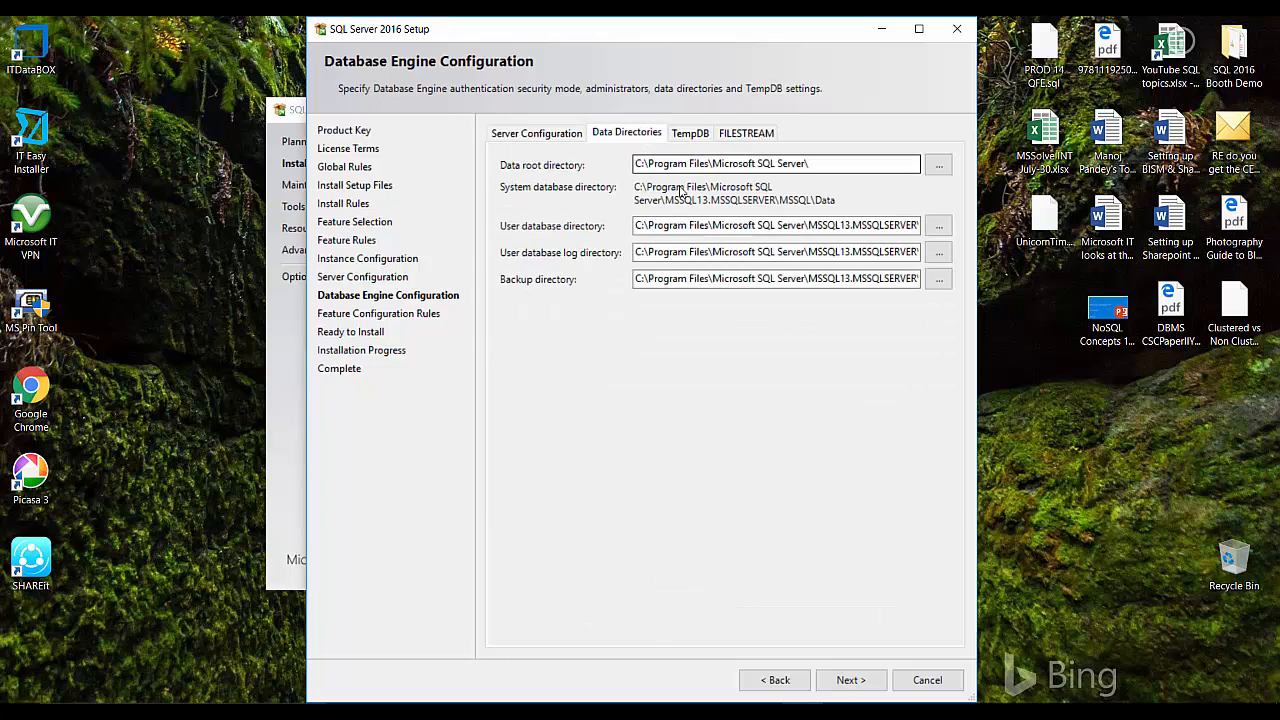
mouse_move(702, 138)
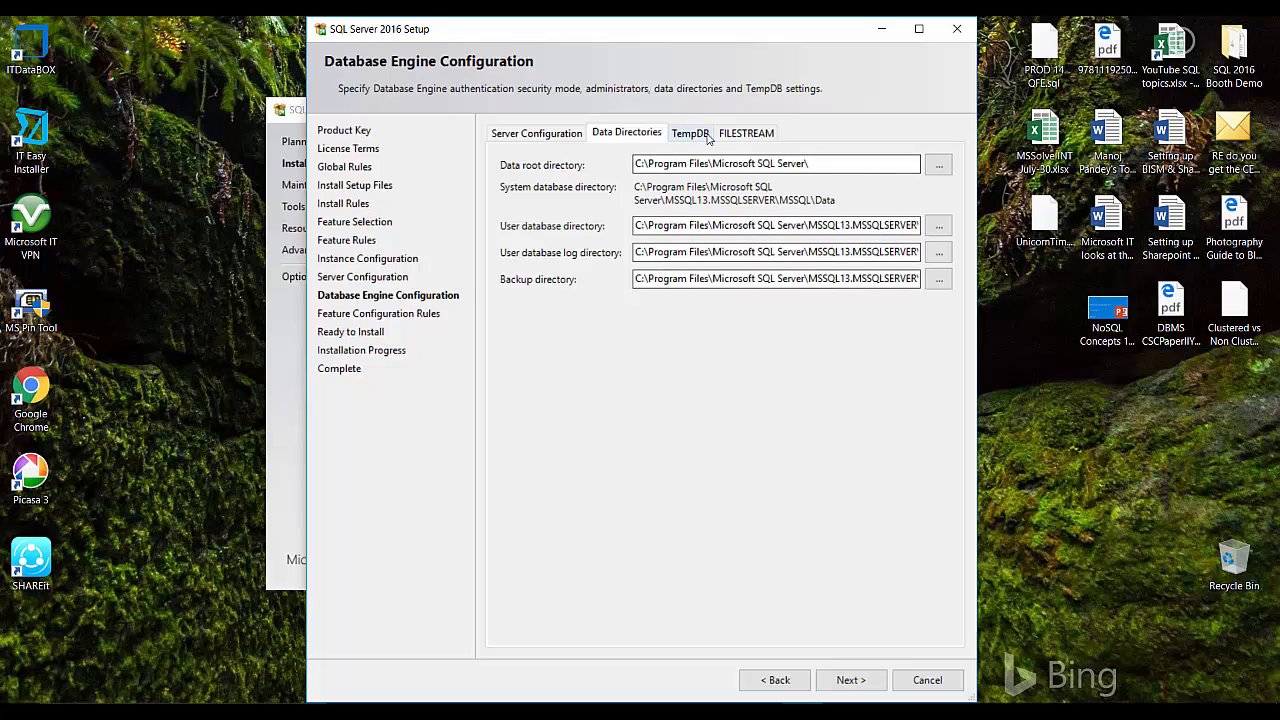
left_click(689, 132)
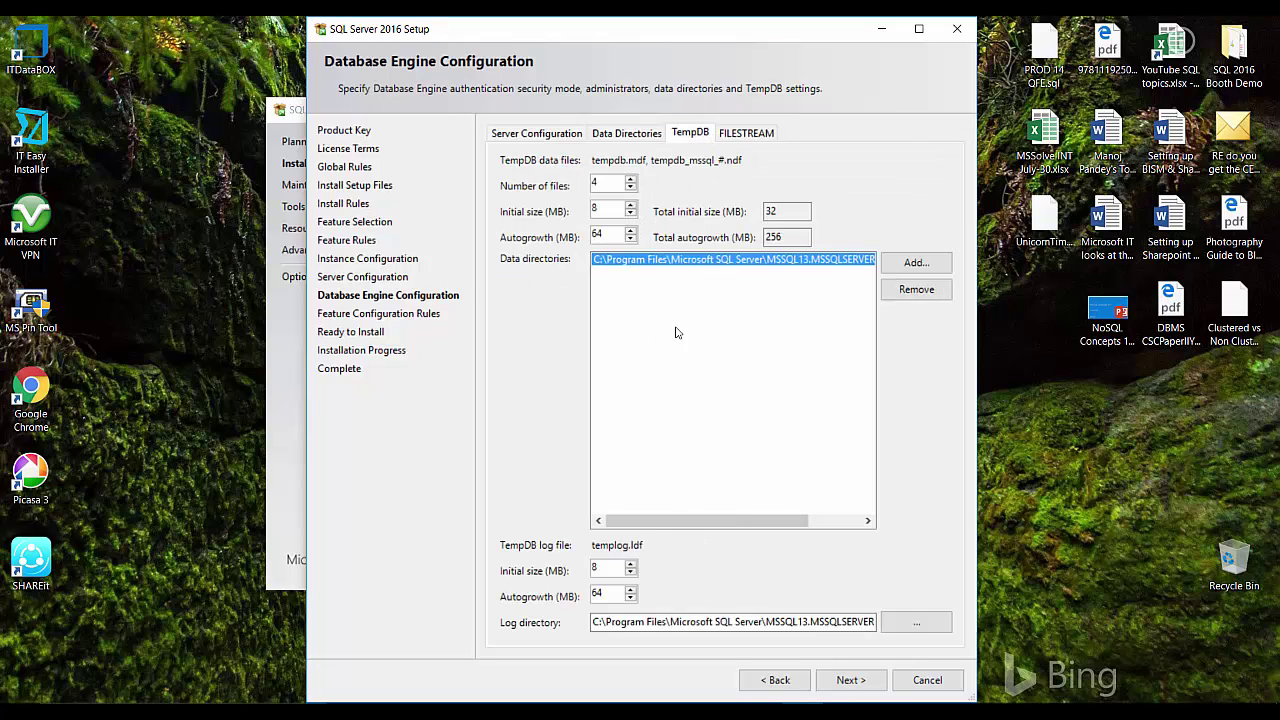
mouse_move(709, 382)
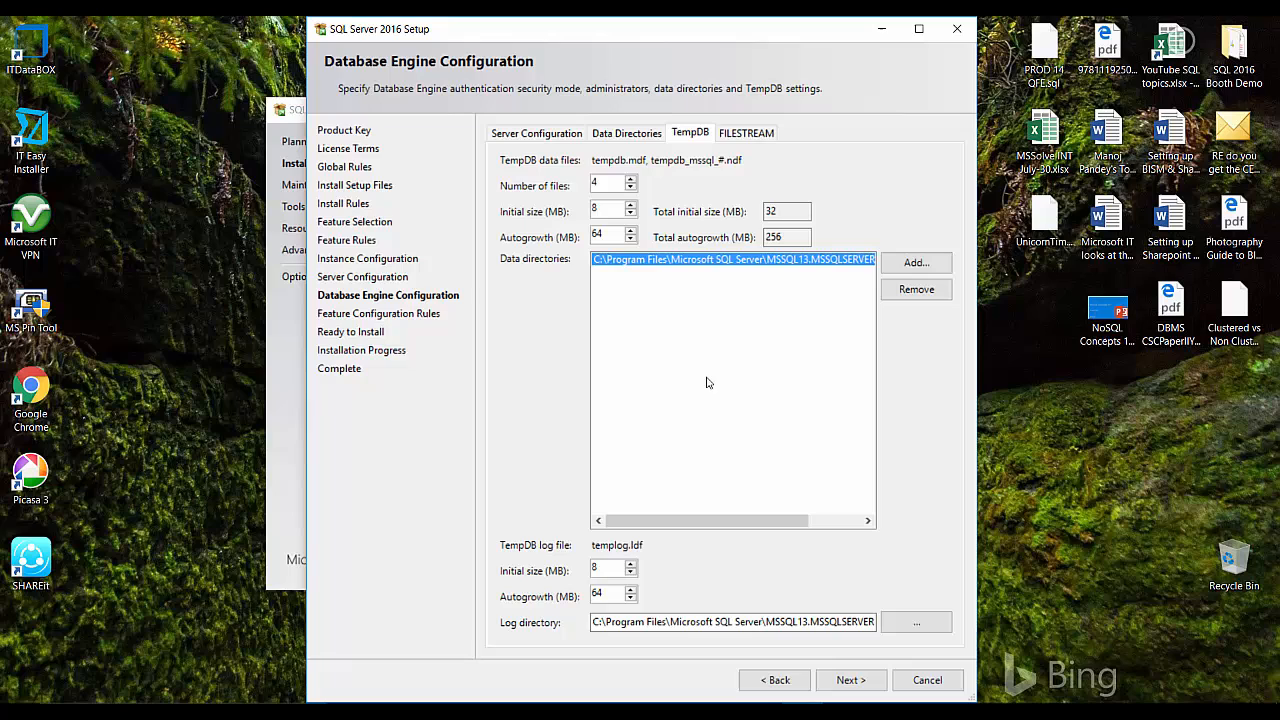
mouse_move(755, 182)
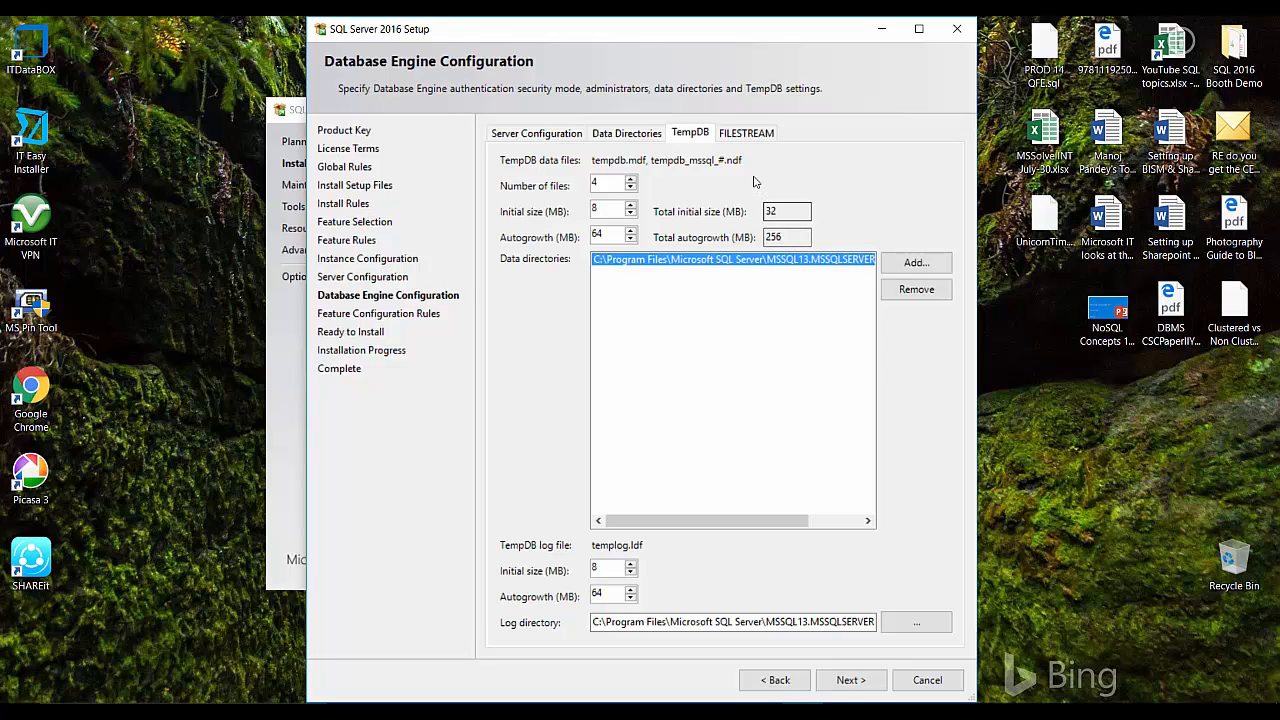
mouse_move(726, 204)
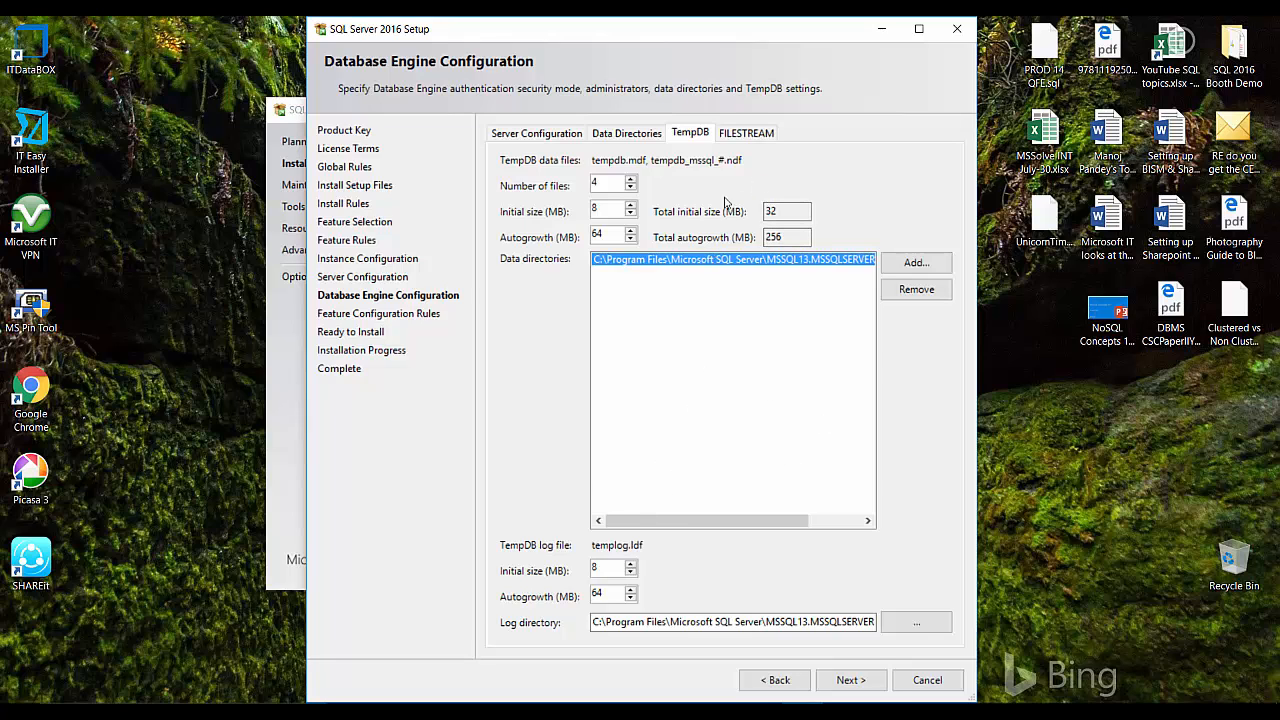
left_click(746, 132)
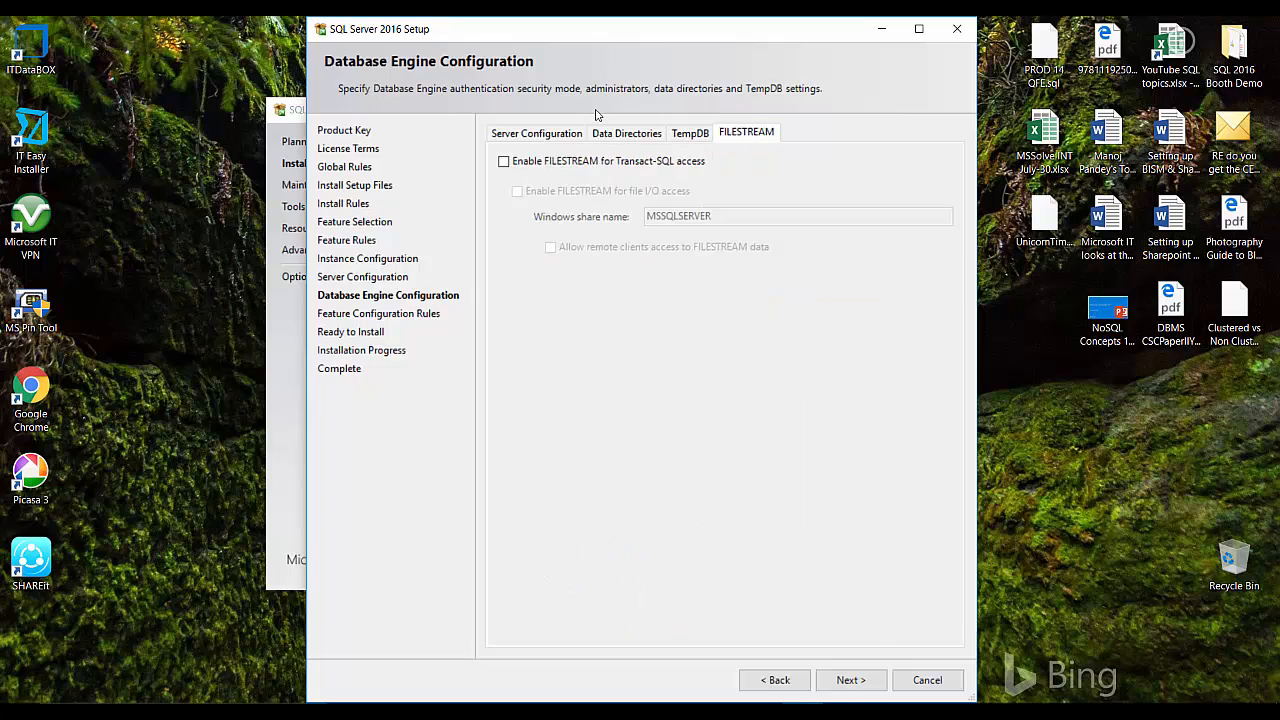
mouse_move(490, 162)
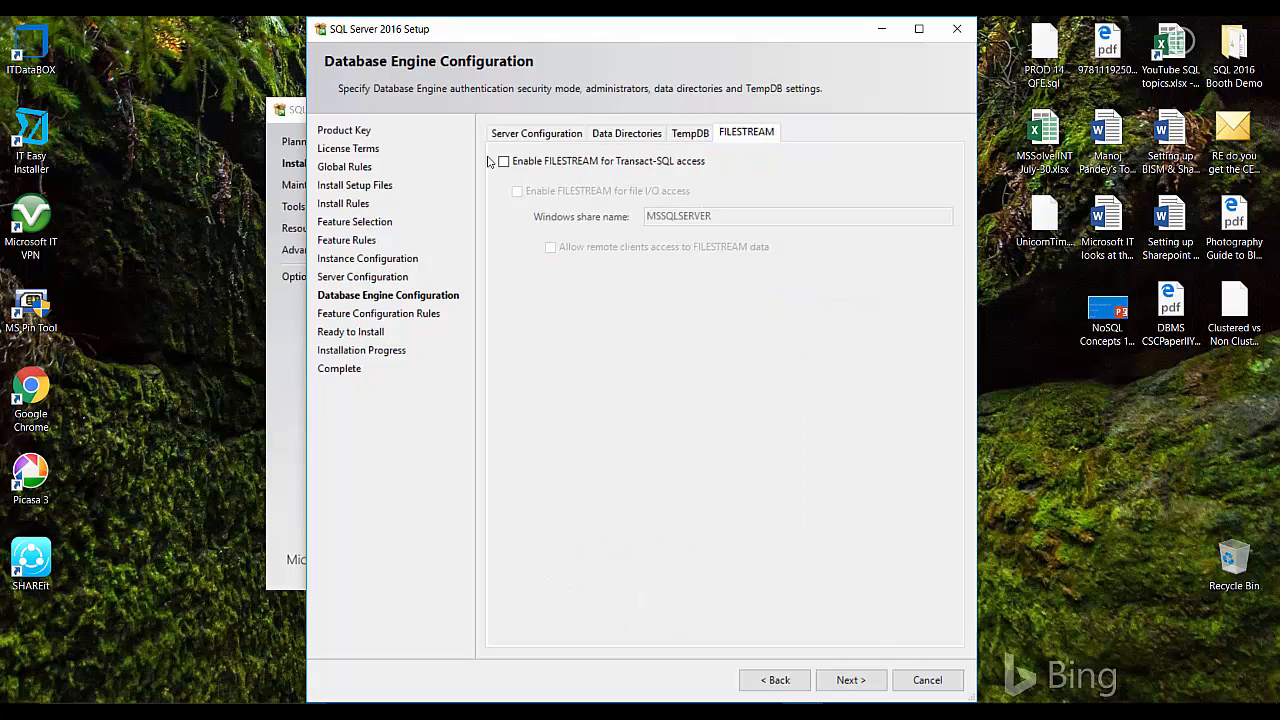
left_click(537, 132)
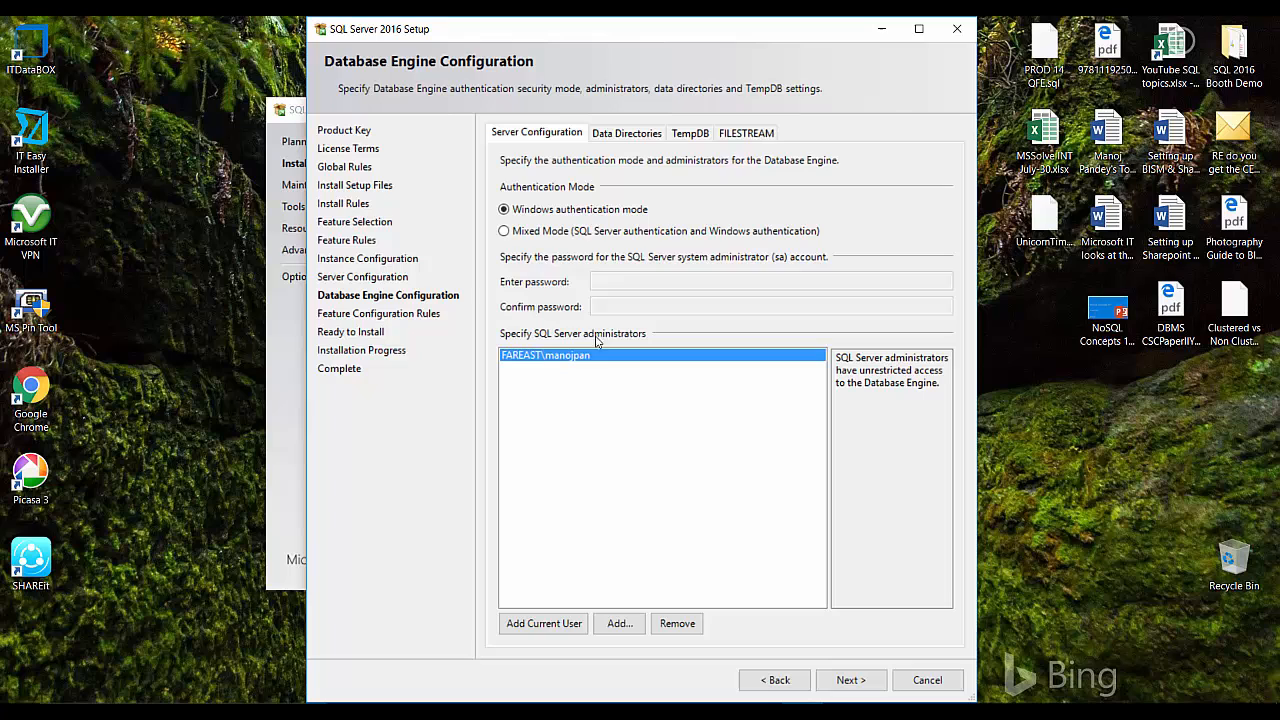
left_click(850, 680)
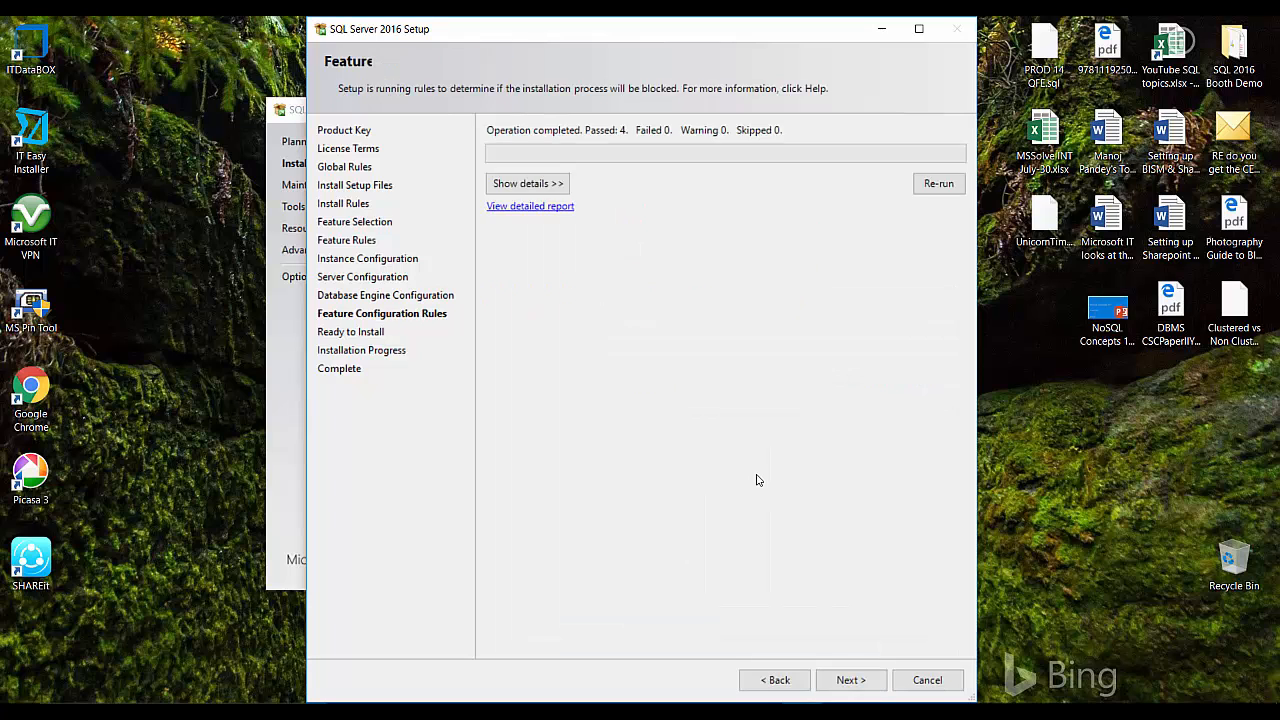
Review the Ready to Install summary and run the installation to completion.
left_click(850, 680)
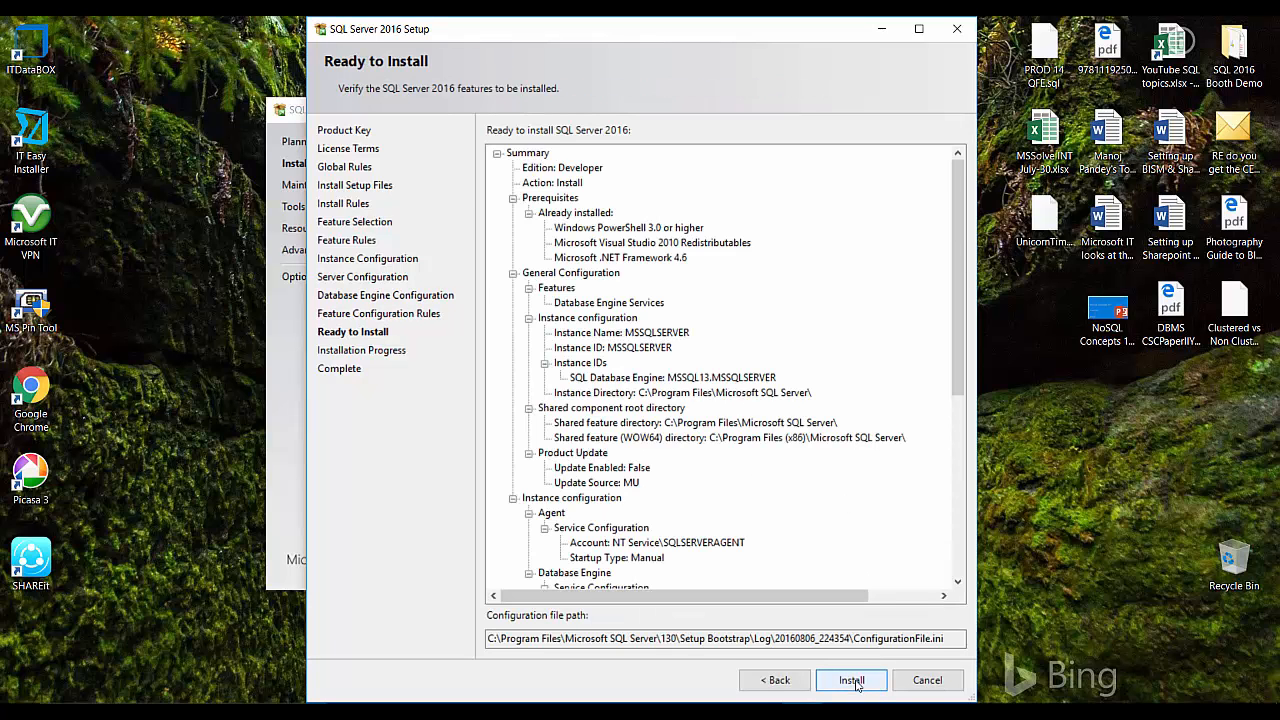
mouse_move(685, 551)
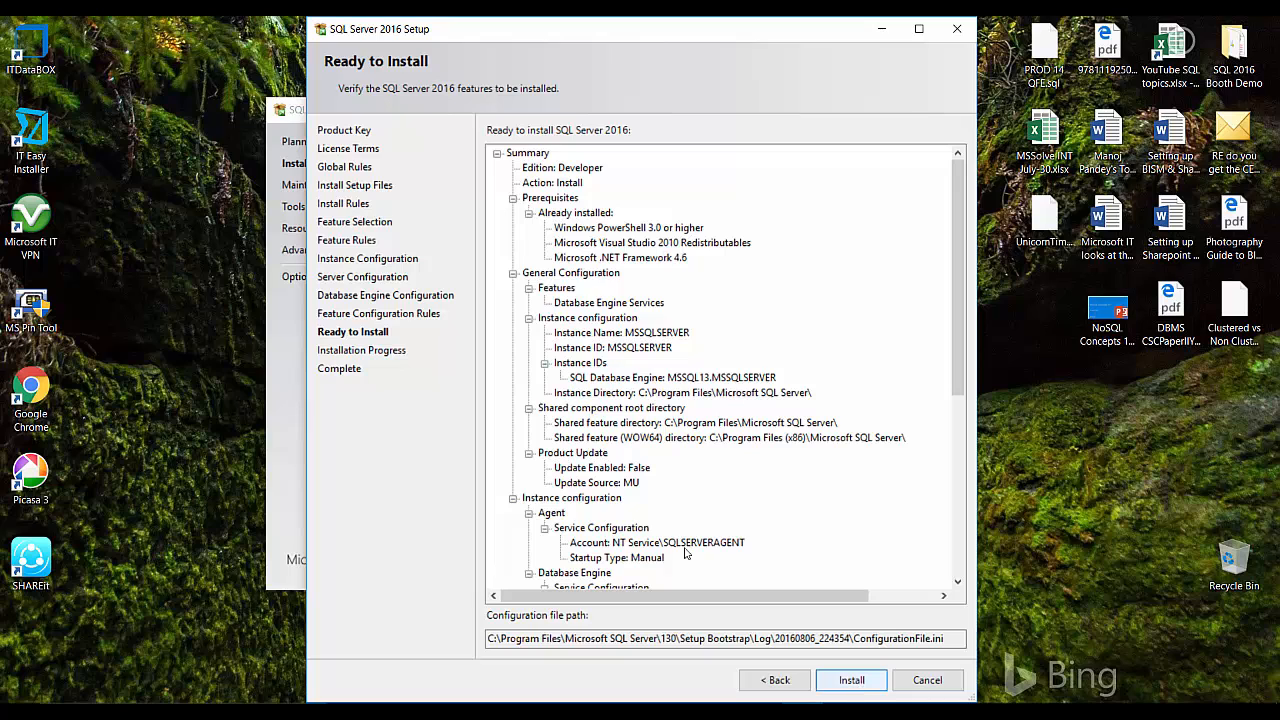
left_click(850, 680)
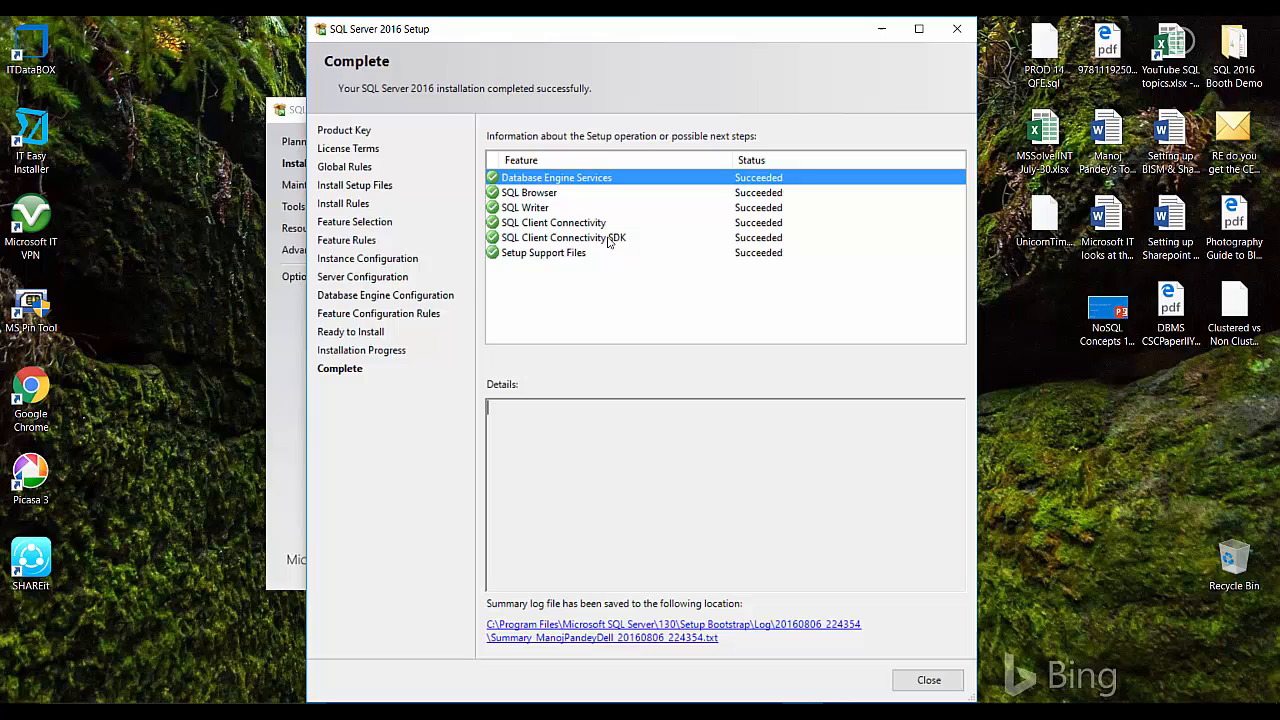
Check the SQL Browser result on the Complete page and close Setup.
left_click(528, 192)
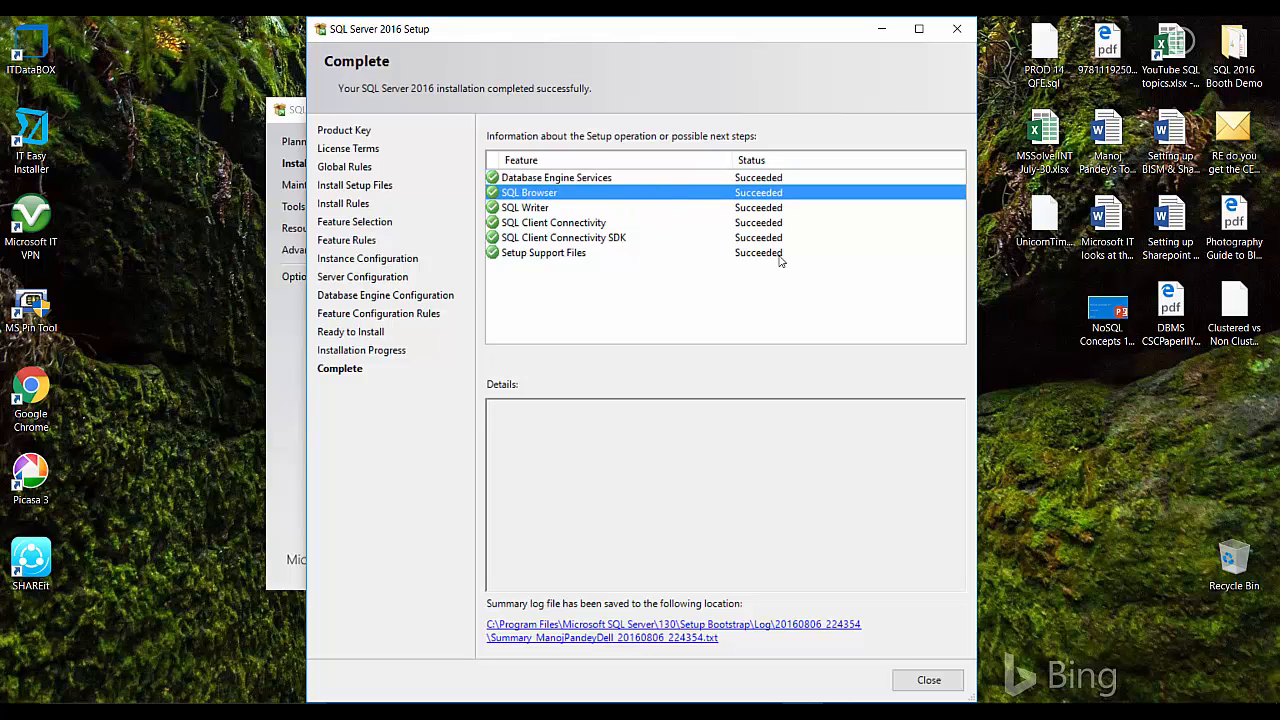
left_click(928, 680)
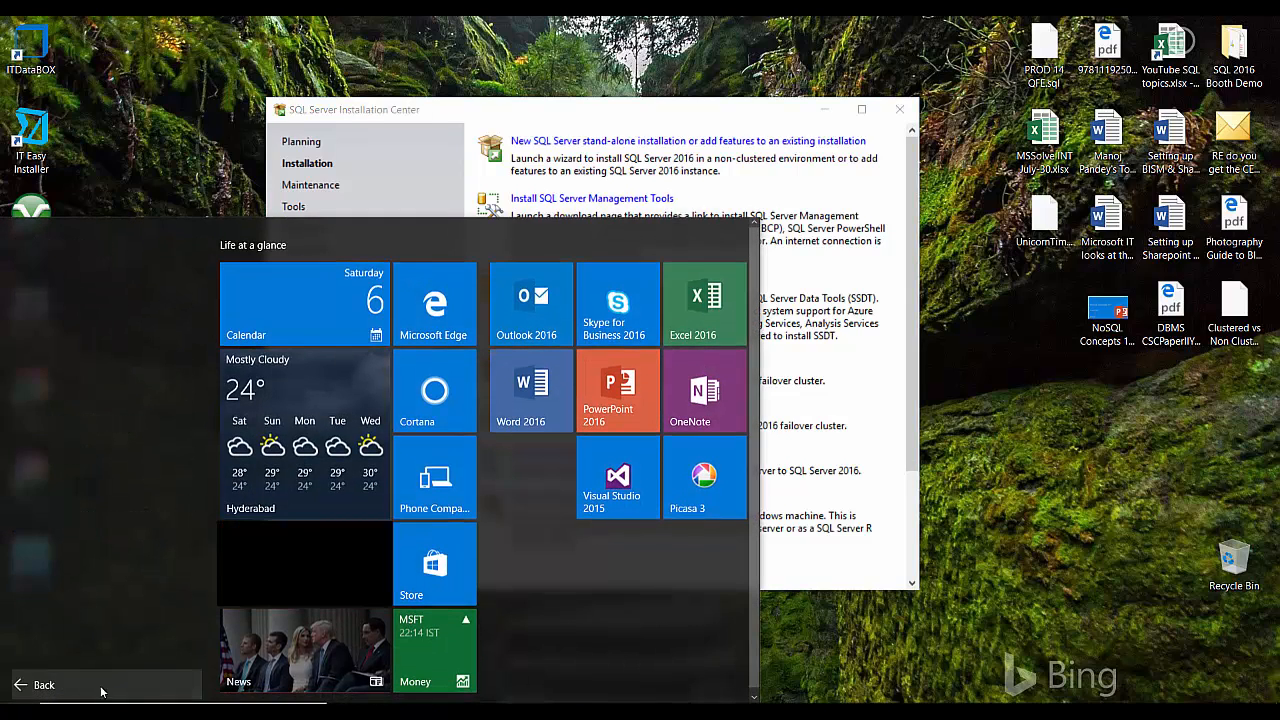
Expand the Microsoft SQL Server 2016 folder in Start menu's All apps.
left_click(40, 685)
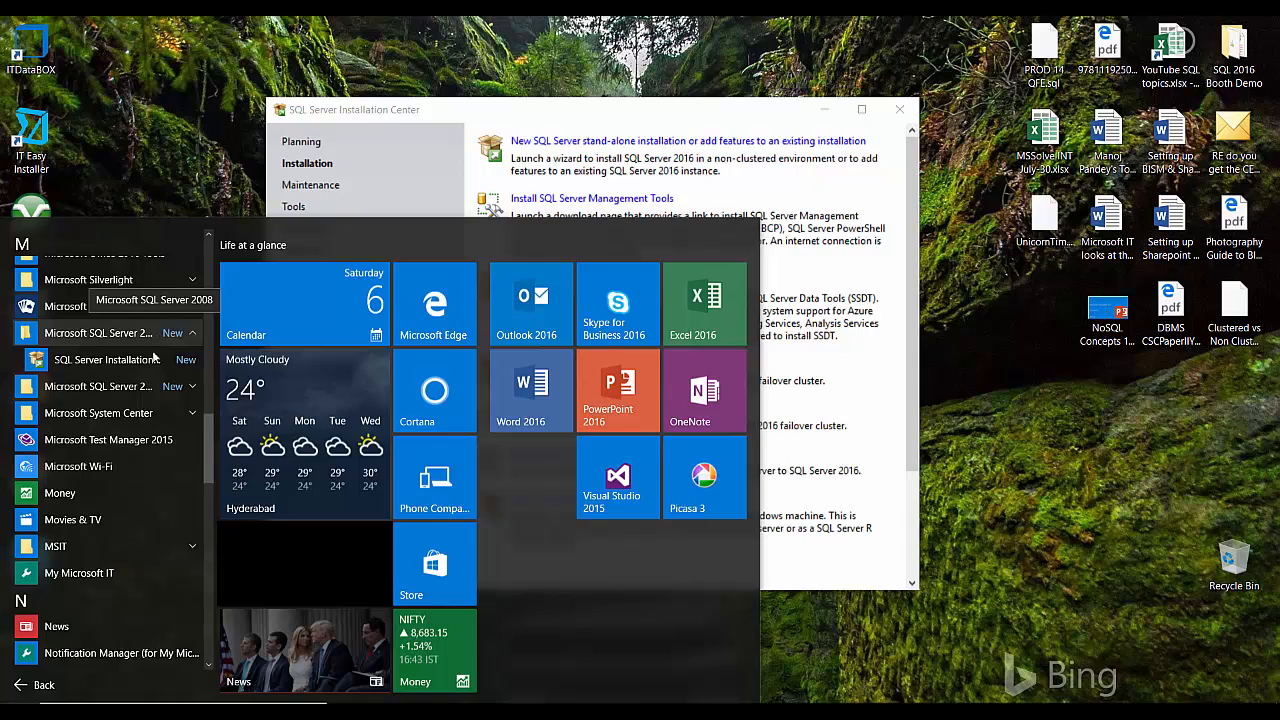
left_click(100, 386)
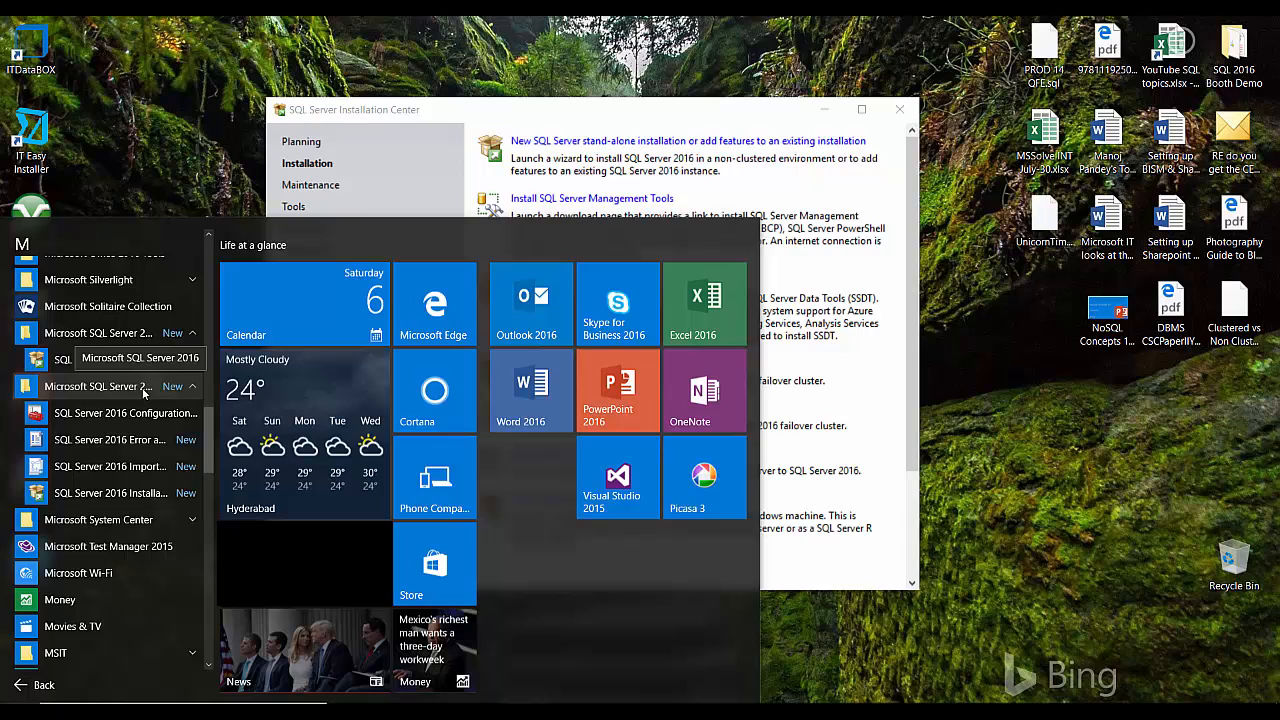
mouse_move(125, 413)
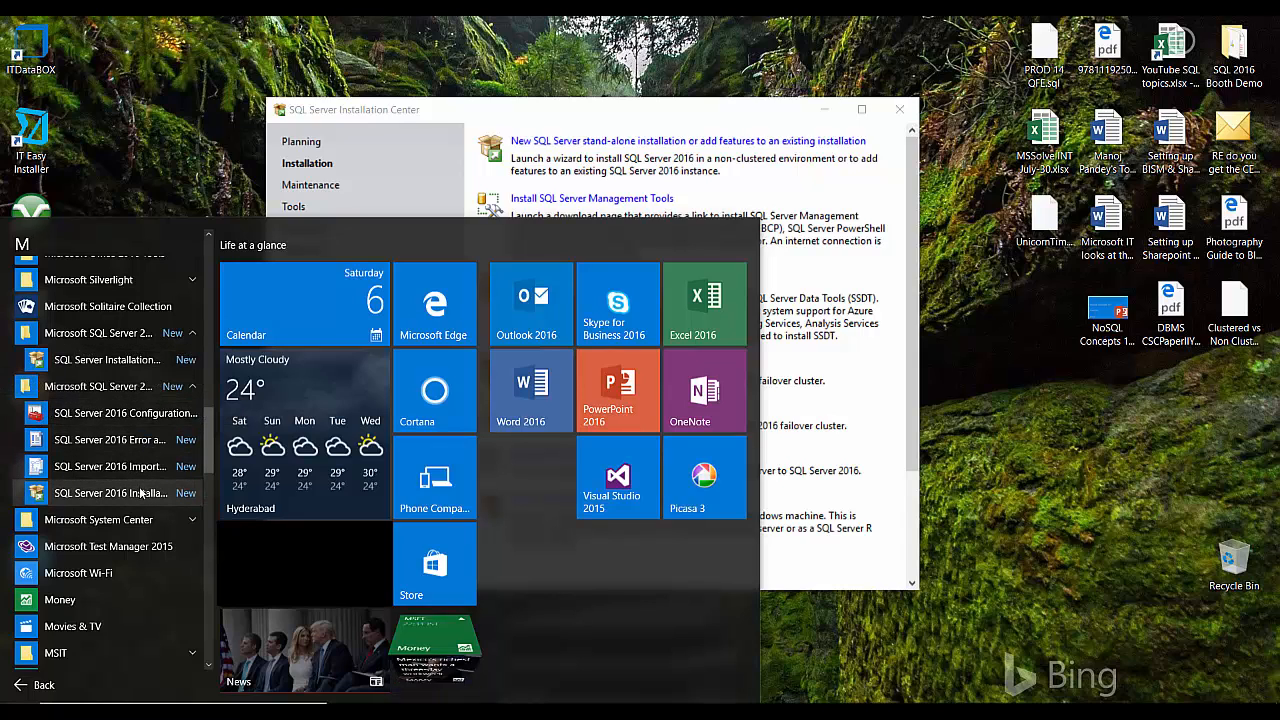
mouse_move(110, 492)
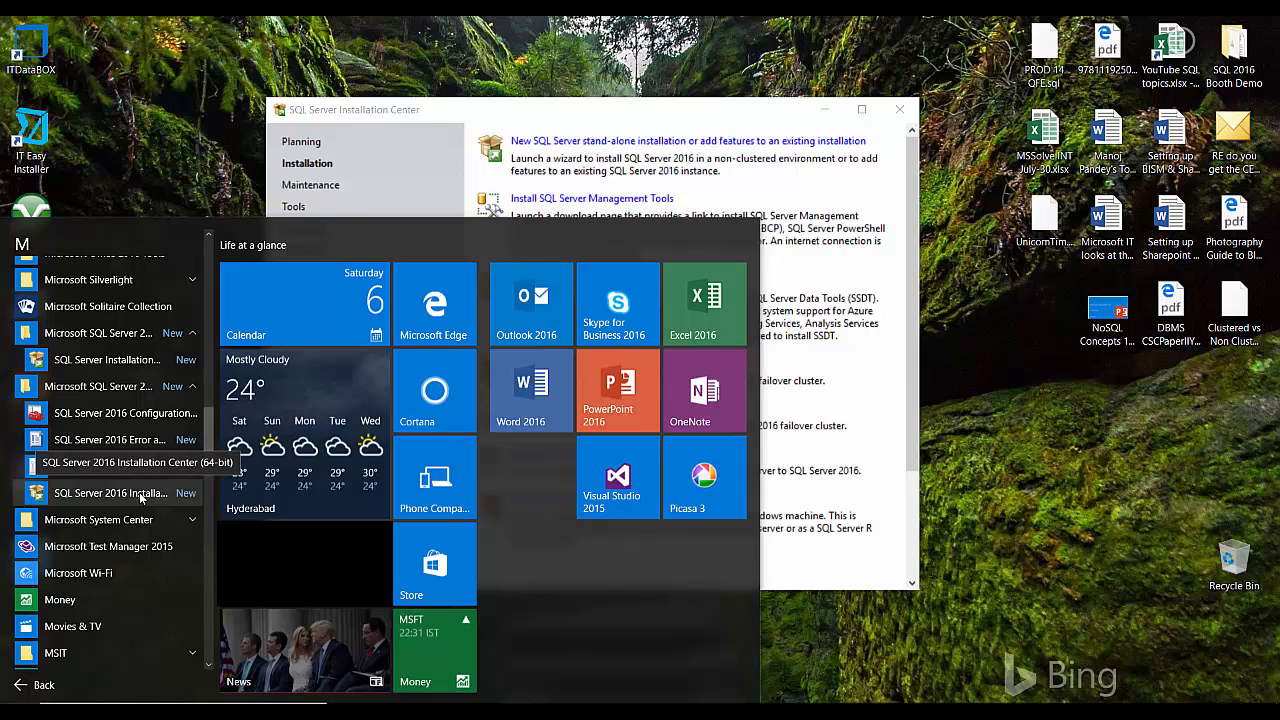